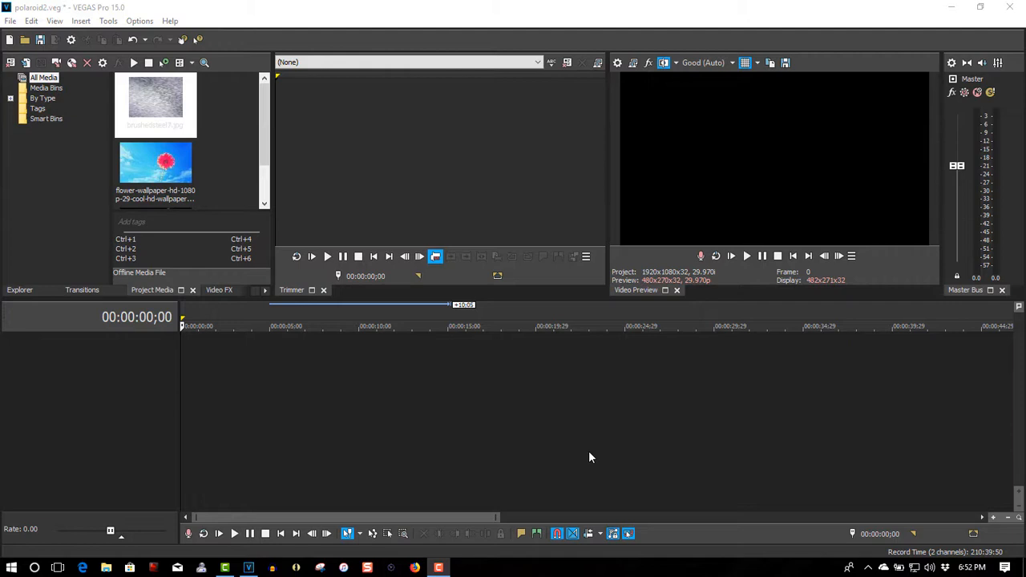
- Place brushedsteel7.jpg on the timeline and turn on Safe Areas in the Video Preview overlays
{"action": "left_click", "coordinate": [155, 98]}
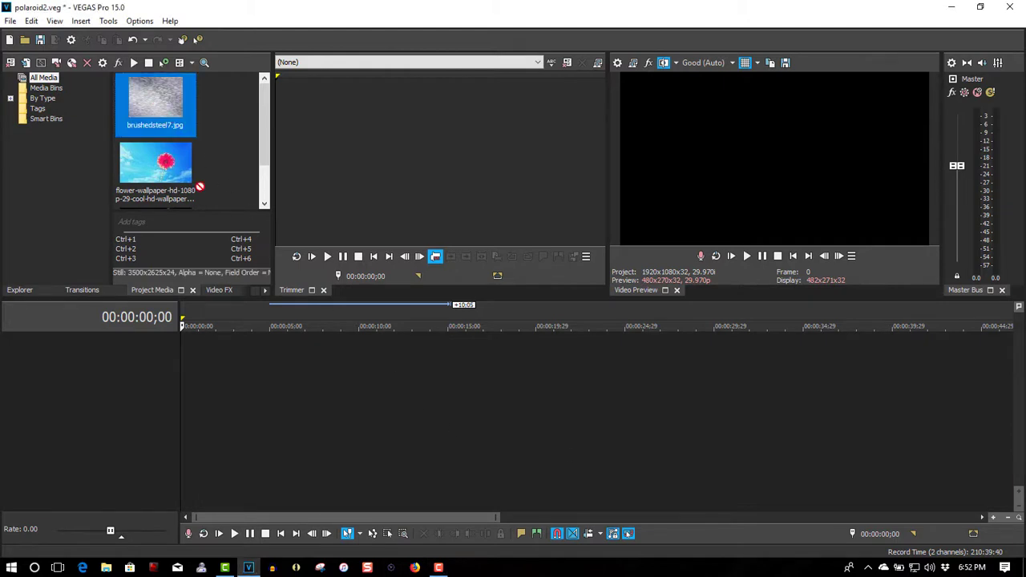
{"action": "left_click_drag", "start_coordinate": [155, 104], "coordinate": [224, 349]}
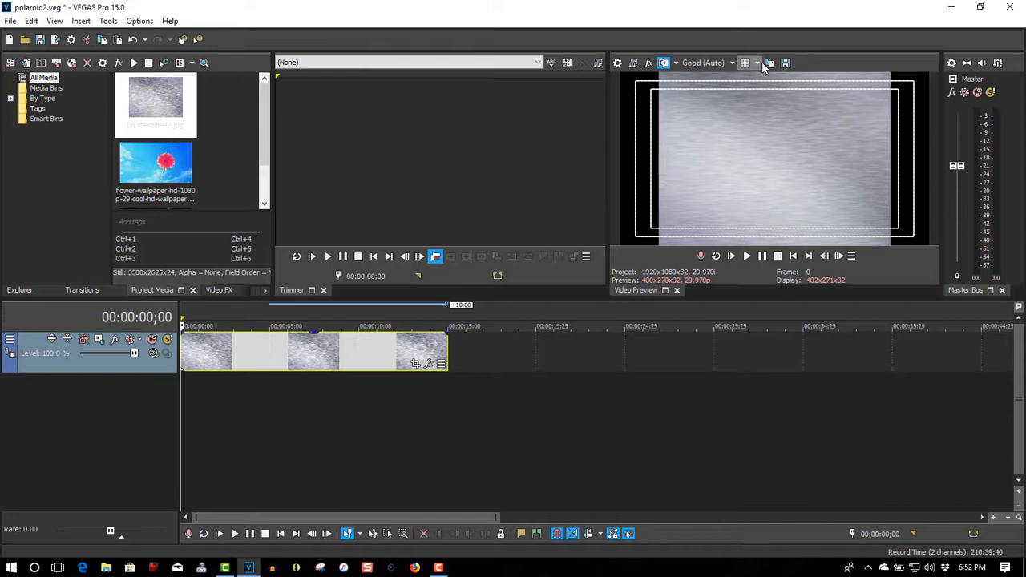
{"action": "left_click", "coordinate": [758, 63]}
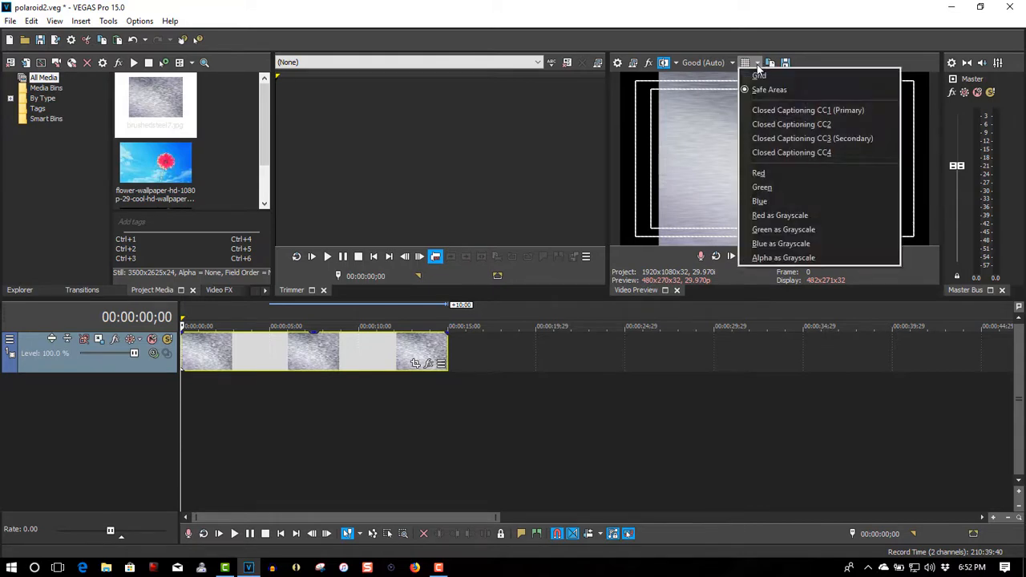
{"action": "left_click", "coordinate": [744, 62]}
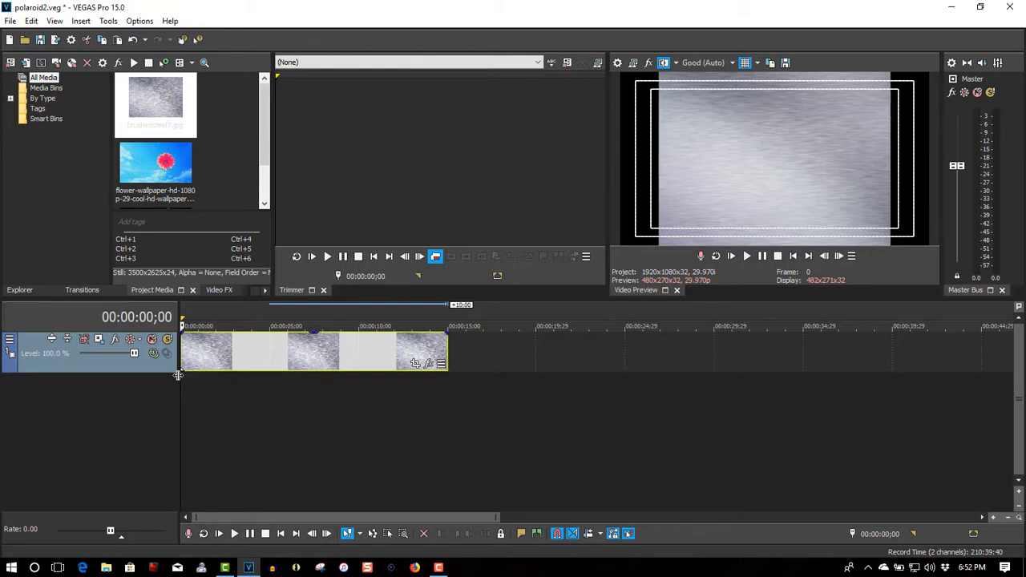
- Open Event Pan/Crop for the steel event and show its aspect-ratio presets
{"action": "left_click", "coordinate": [415, 363]}
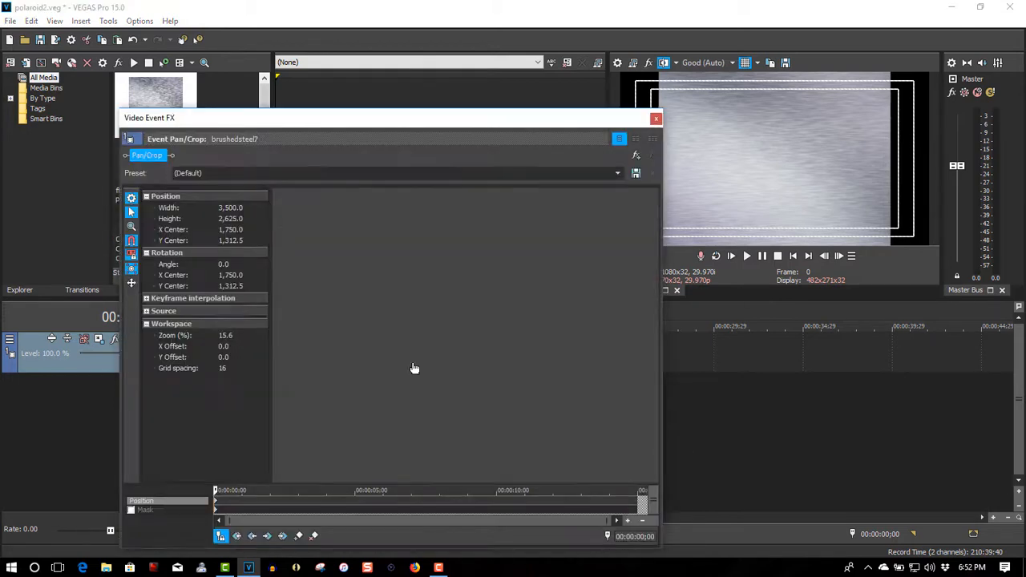
{"action": "left_click", "coordinate": [617, 173]}
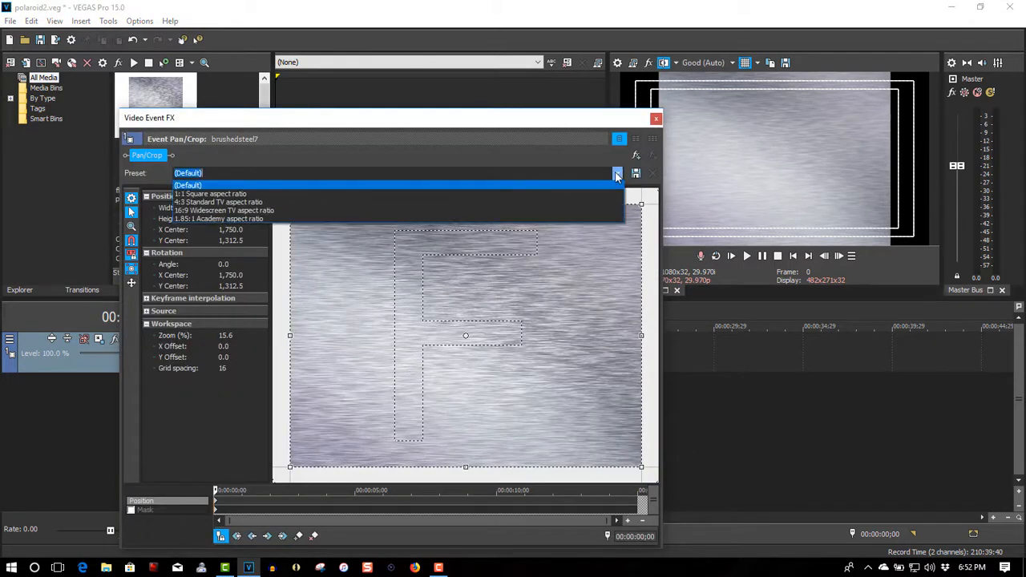
{"action": "mouse_move", "coordinate": [589, 210]}
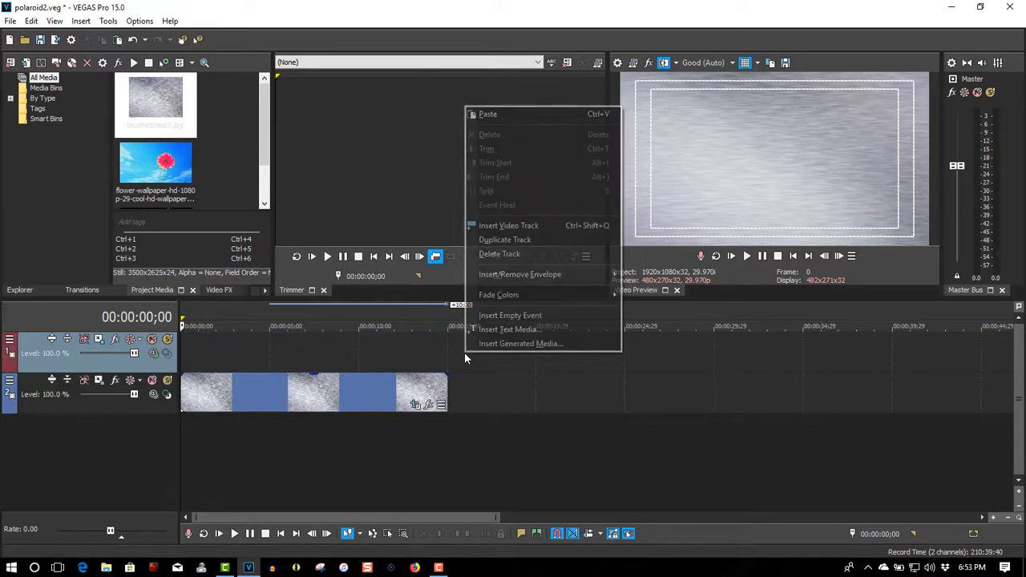
- Insert more empty video tracks until three sit above the steel track
{"action": "left_click", "coordinate": [508, 226]}
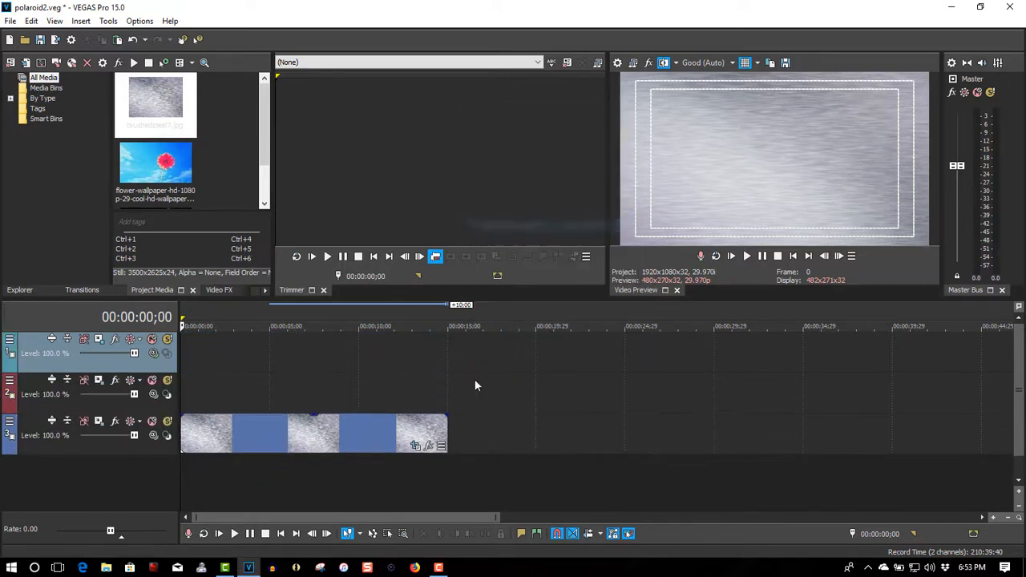
{"action": "right_click", "coordinate": [477, 386]}
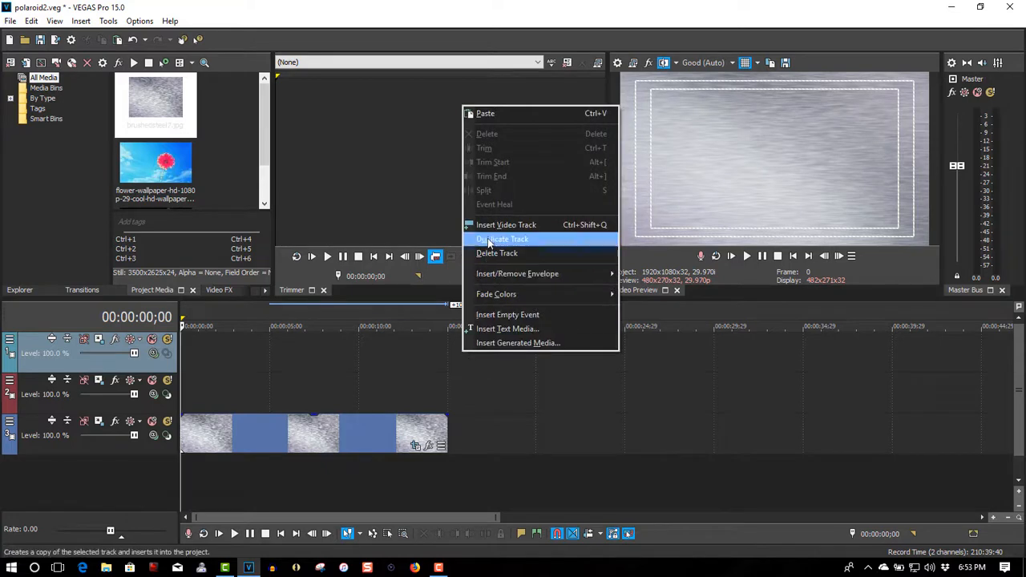
{"action": "left_click", "coordinate": [502, 239]}
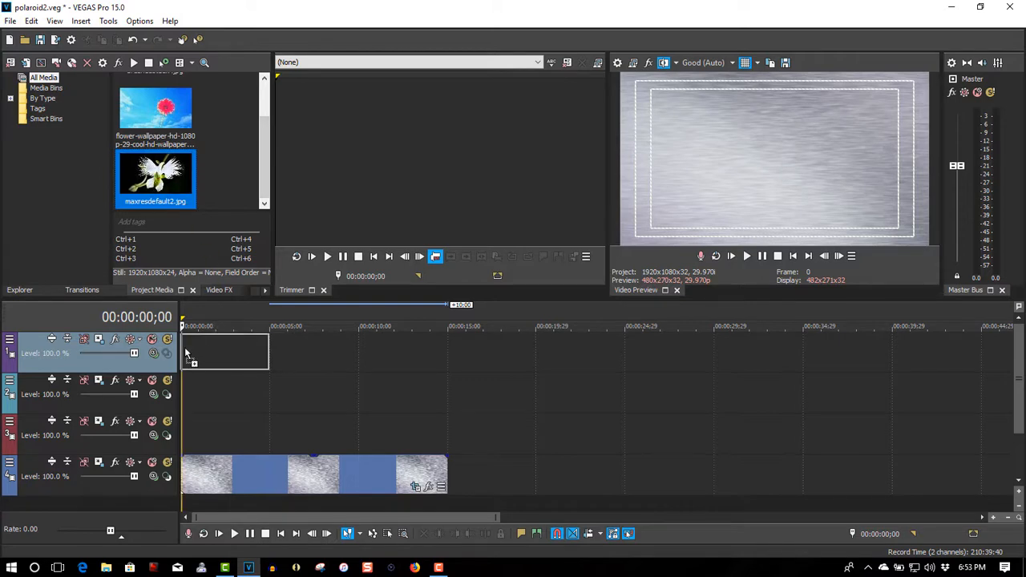
- Put maxresdefault2.jpg on the top track and shrink it toward the upper left
{"action": "left_click_drag", "start_coordinate": [155, 175], "coordinate": [225, 353]}
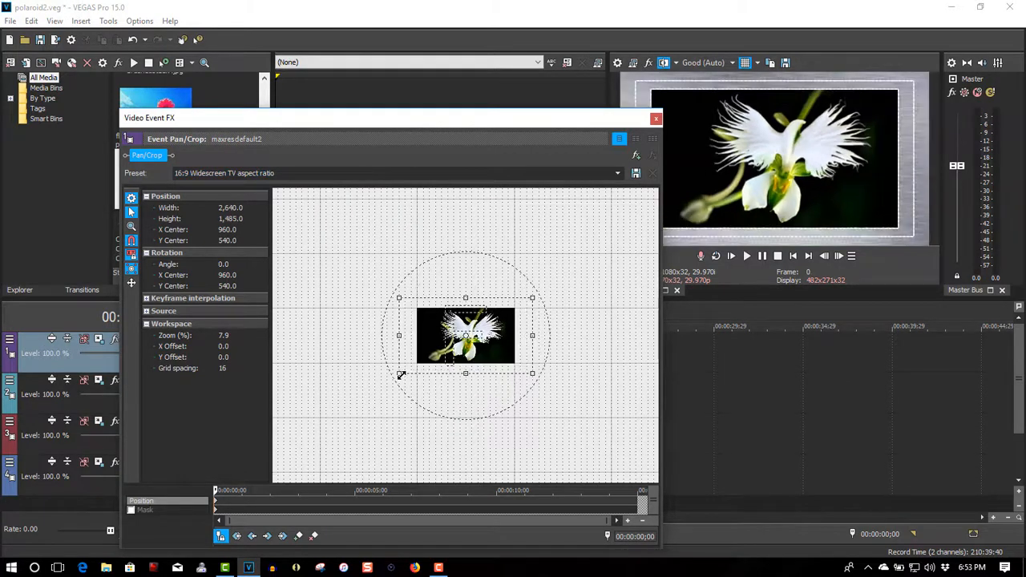
{"action": "left_click_drag", "start_coordinate": [400, 374], "coordinate": [360, 393]}
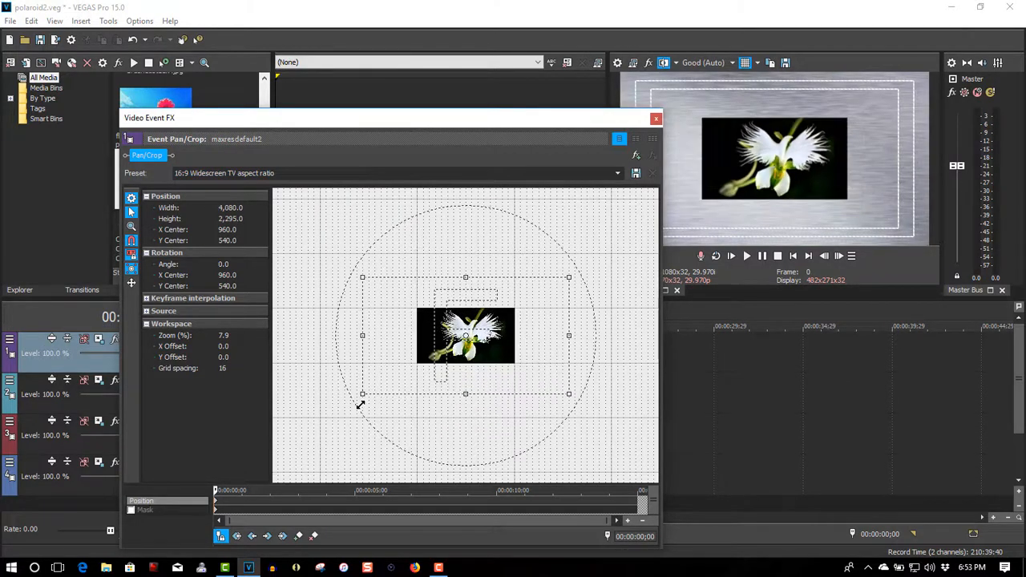
{"action": "left_click_drag", "start_coordinate": [361, 403], "coordinate": [331, 429]}
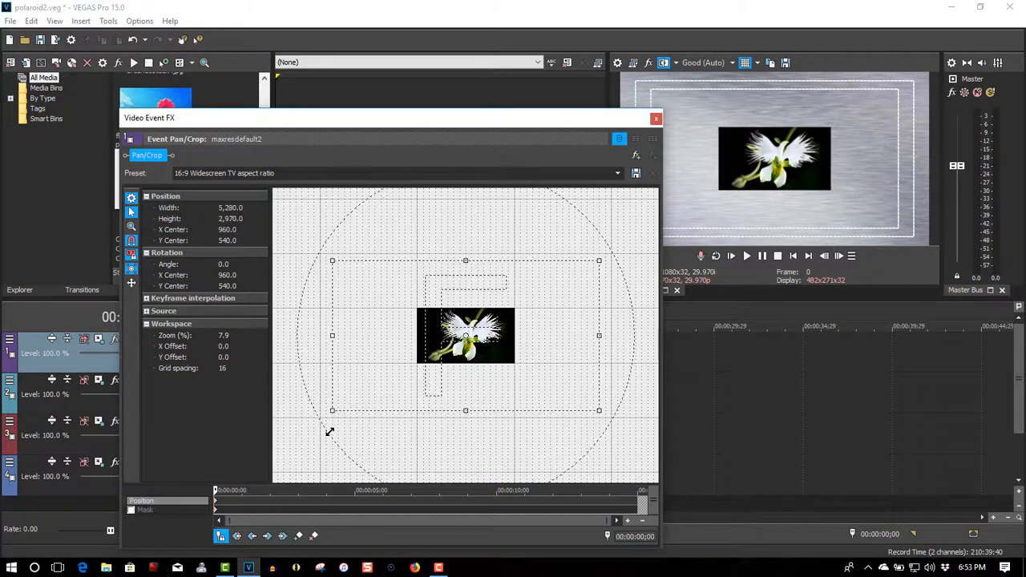
{"action": "left_click_drag", "start_coordinate": [331, 410], "coordinate": [301, 427]}
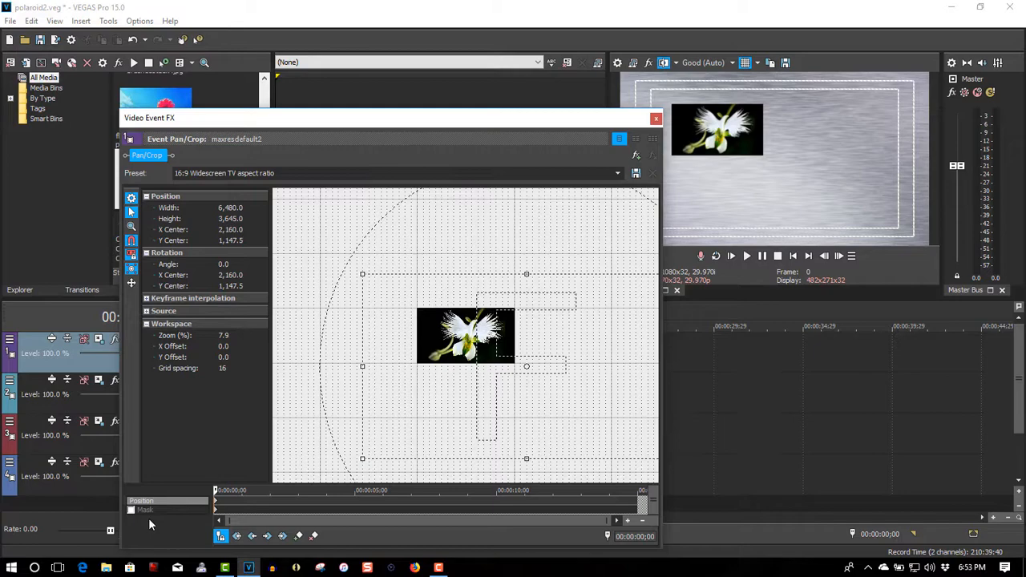
{"action": "mouse_move", "coordinate": [362, 122]}
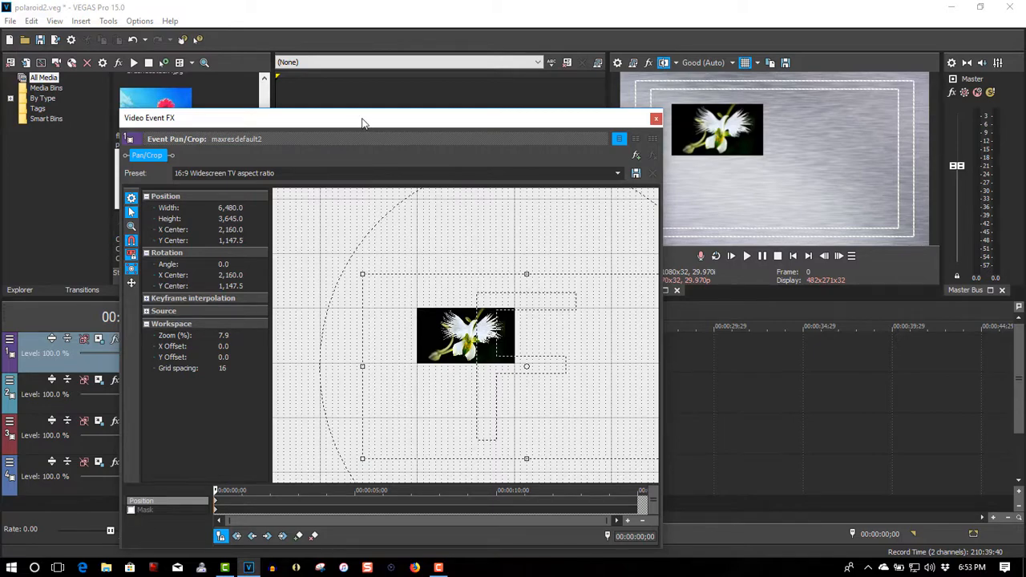
- Mask the flower to a small square and close the Video Event FX window
{"action": "left_click_drag", "start_coordinate": [360, 117], "coordinate": [360, 128]}
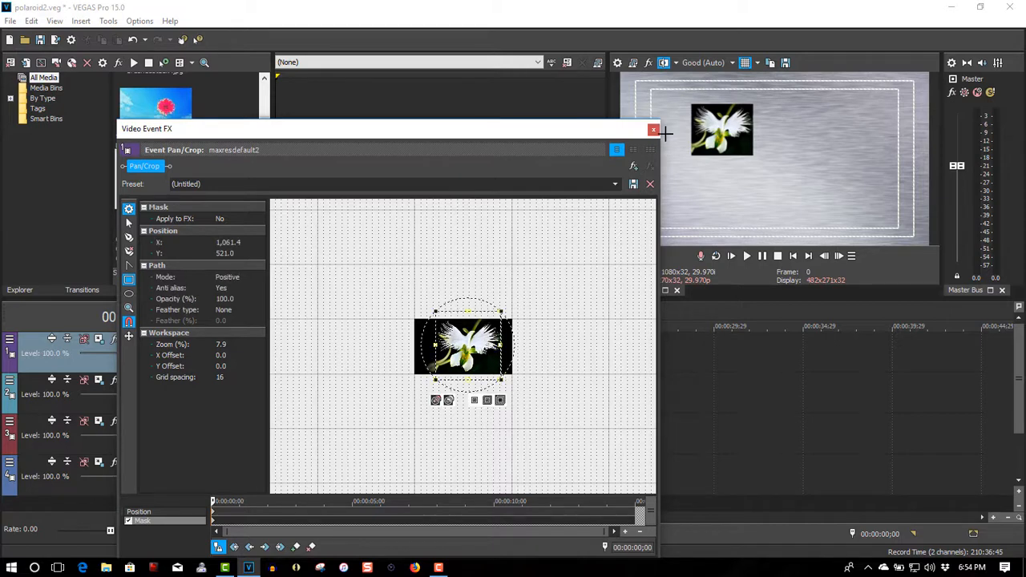
{"action": "left_click", "coordinate": [654, 129]}
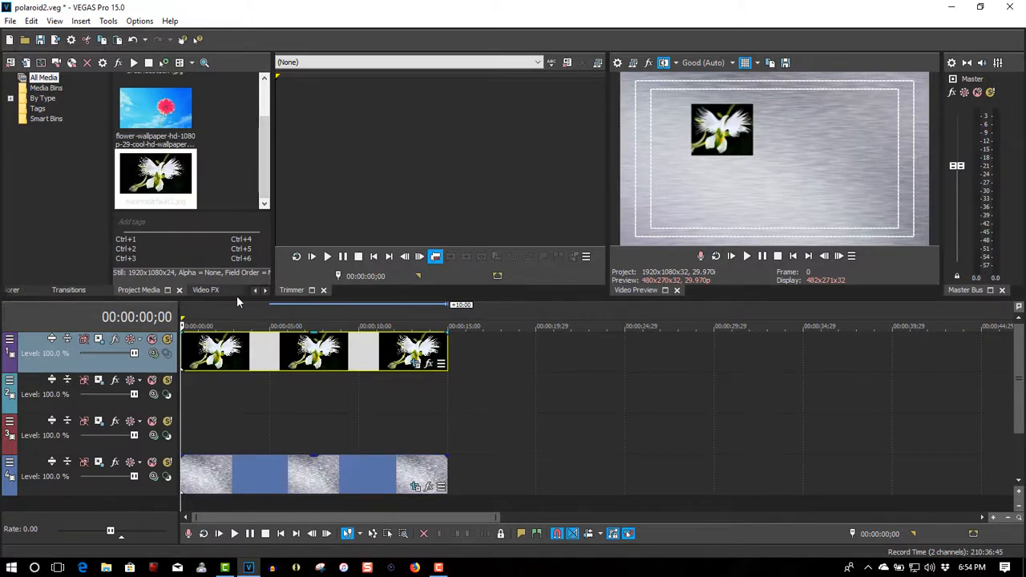
- Add a White Solid Color generator clip to track 2 and close its settings
{"action": "left_click", "coordinate": [190, 290]}
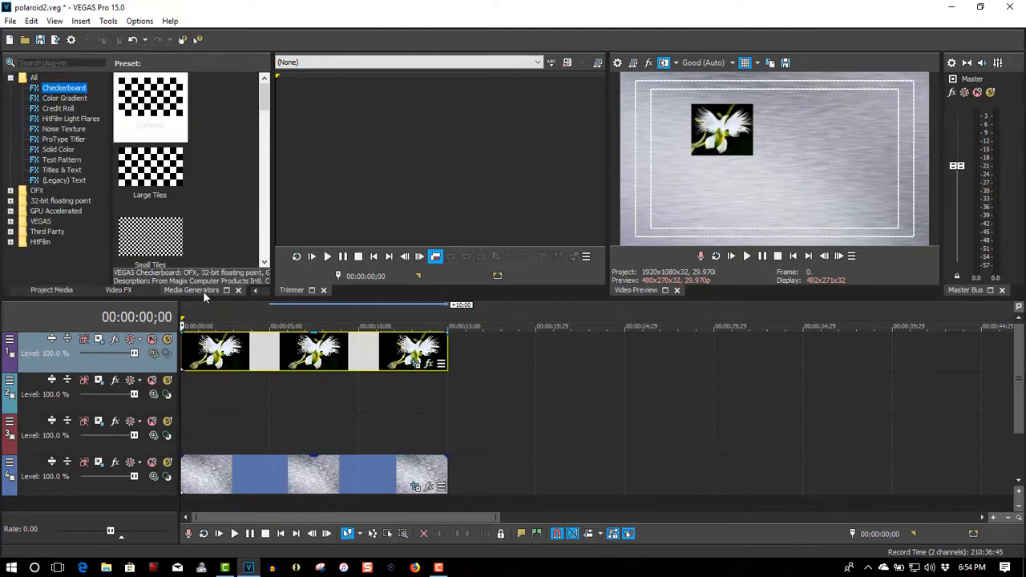
{"action": "left_click", "coordinate": [58, 149]}
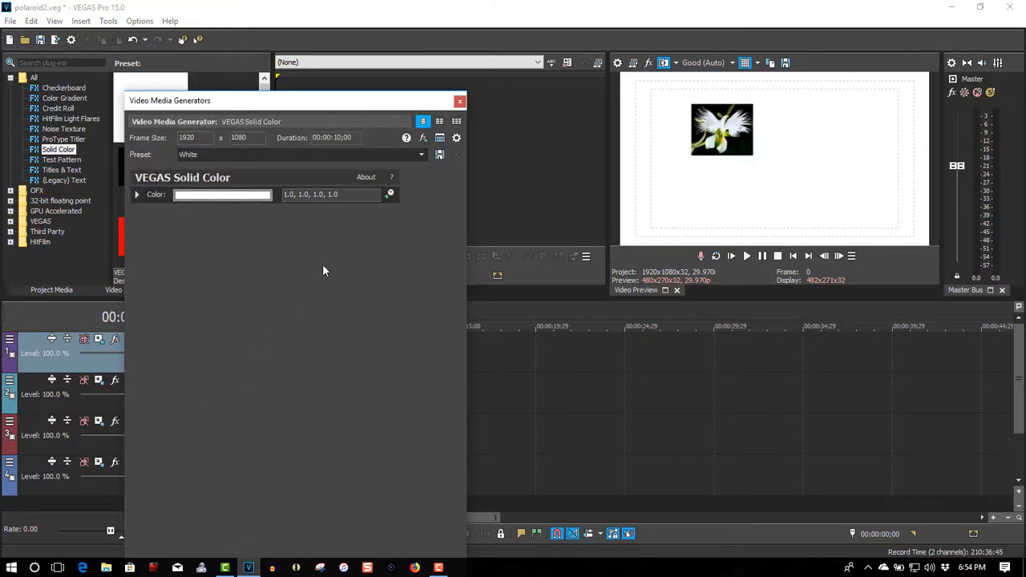
{"action": "left_click", "coordinate": [459, 100]}
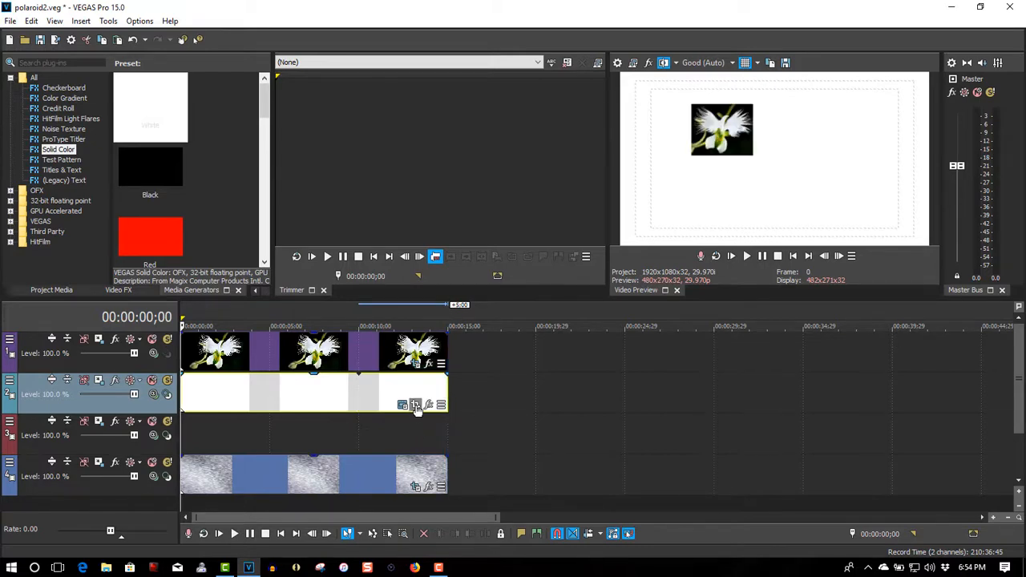
{"action": "mouse_move", "coordinate": [415, 405]}
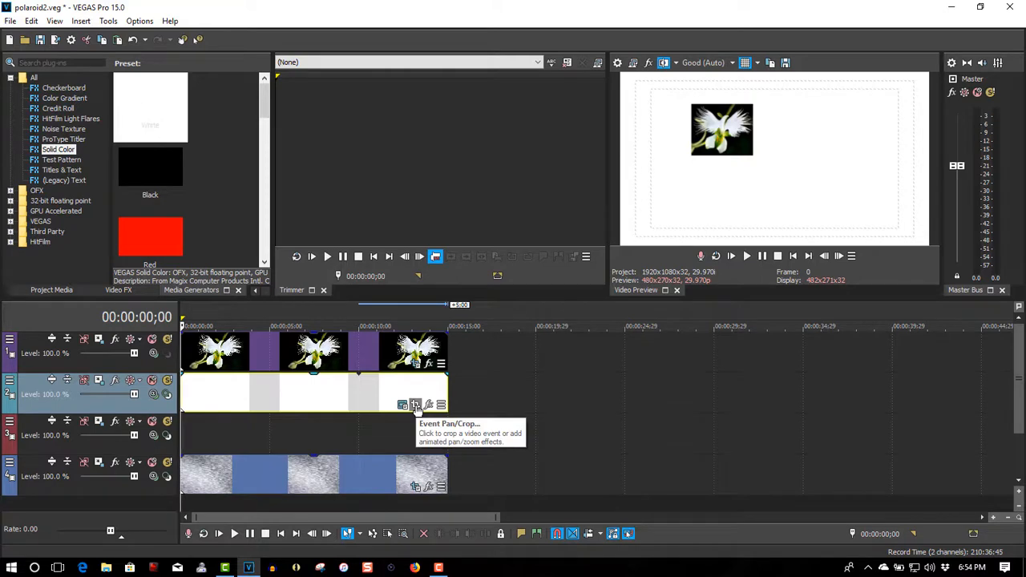
- Enable Mask on the white solid and draw a rectangle framing the flower photo
{"action": "left_click", "coordinate": [415, 404]}
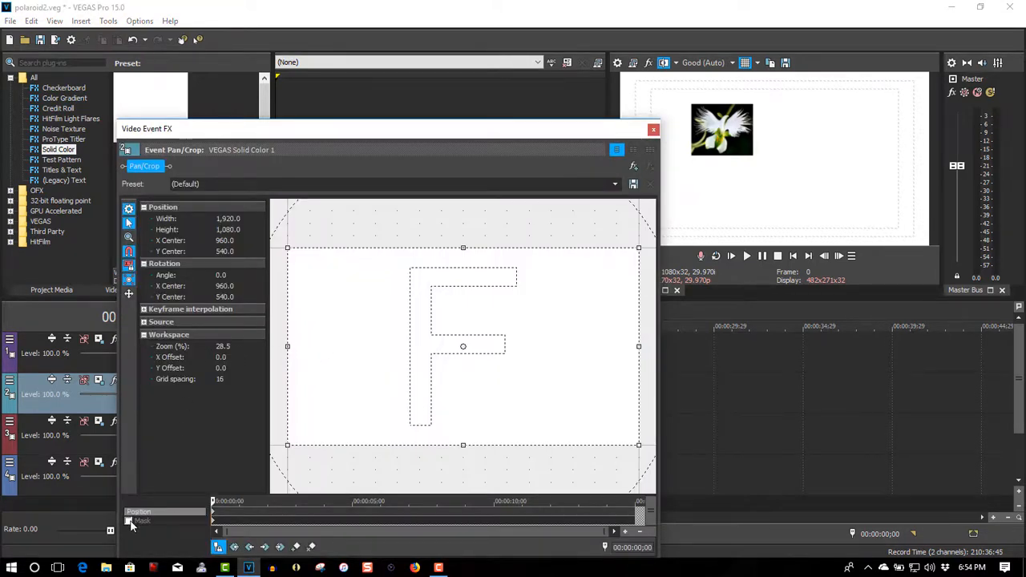
{"action": "left_click", "coordinate": [130, 521]}
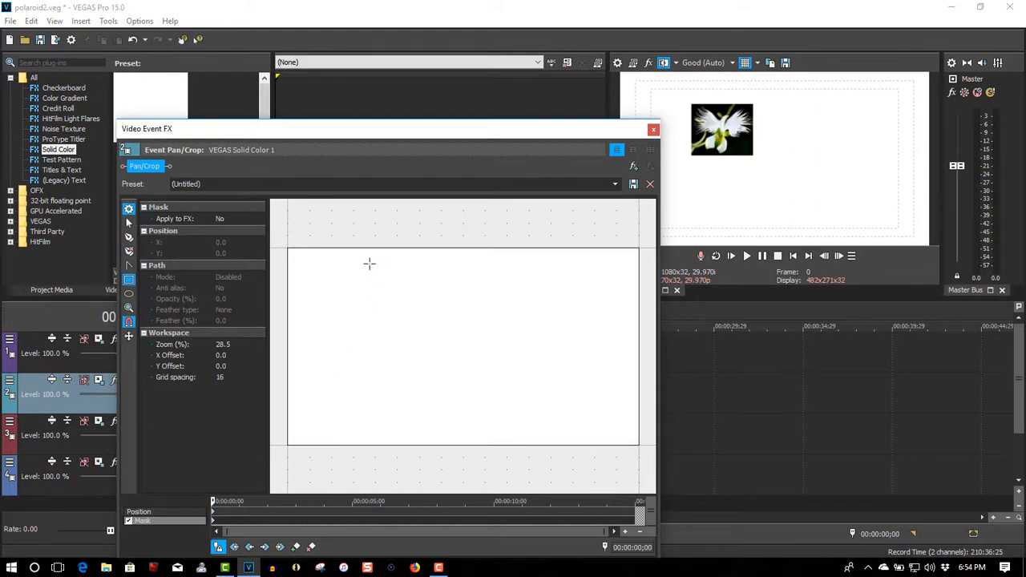
{"action": "left_click_drag", "start_coordinate": [366, 265], "coordinate": [426, 318]}
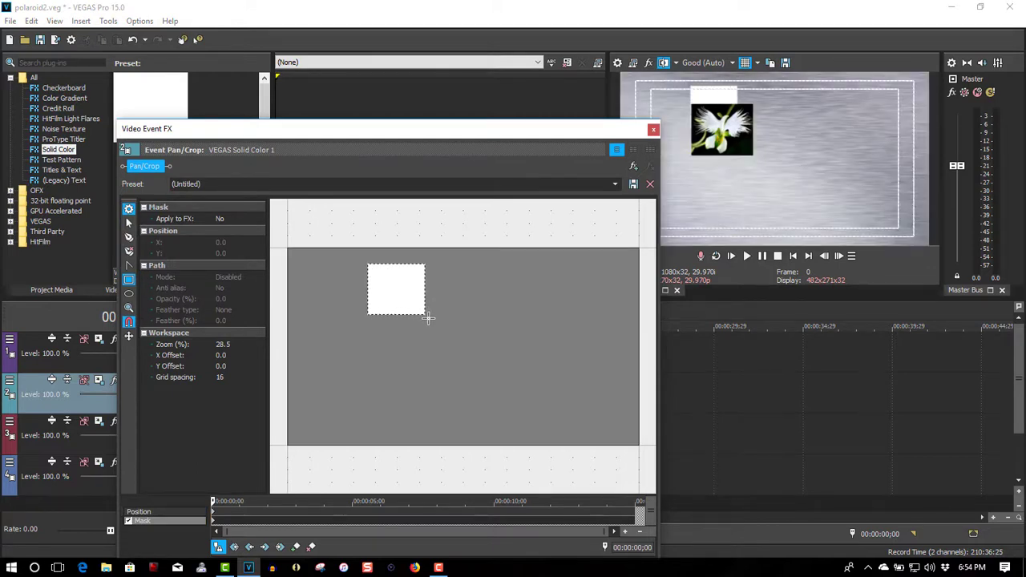
{"action": "left_click_drag", "start_coordinate": [427, 319], "coordinate": [449, 348]}
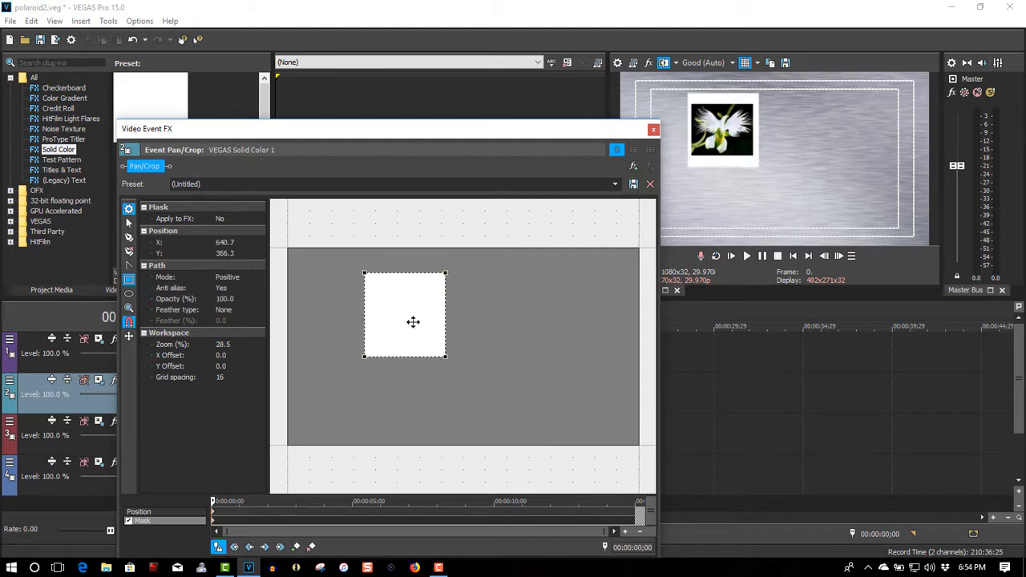
{"action": "left_click_drag", "start_coordinate": [413, 314], "coordinate": [413, 318]}
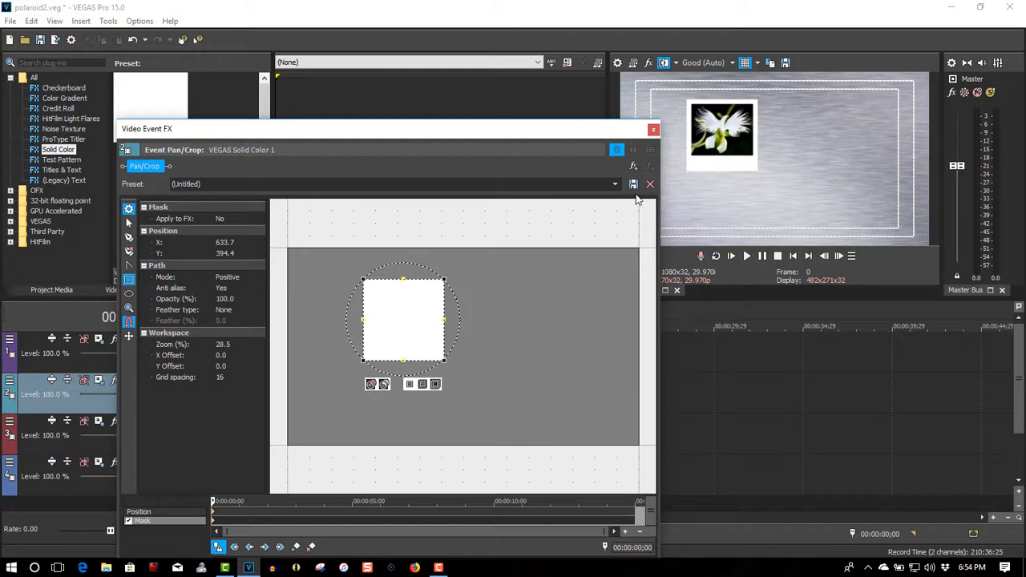
{"action": "left_click", "coordinate": [653, 129]}
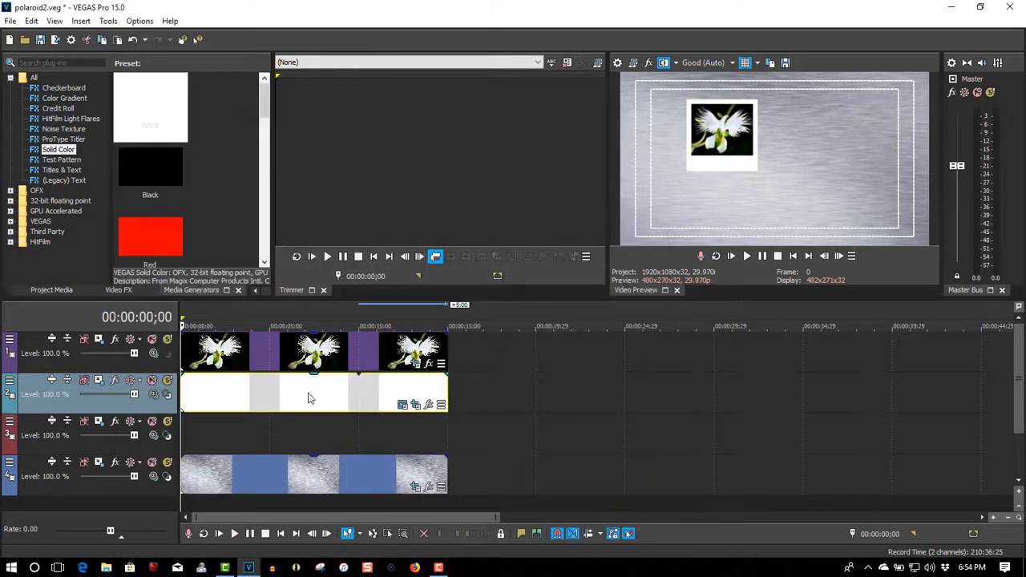
- Paste the copied white frame event onto the empty third track
{"action": "right_click", "coordinate": [311, 398]}
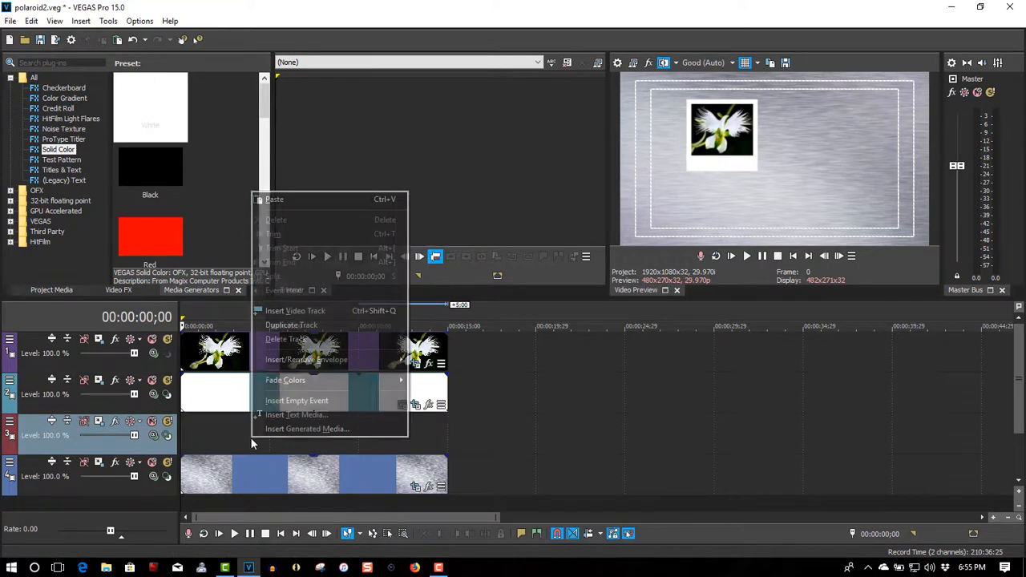
{"action": "mouse_move", "coordinate": [303, 199]}
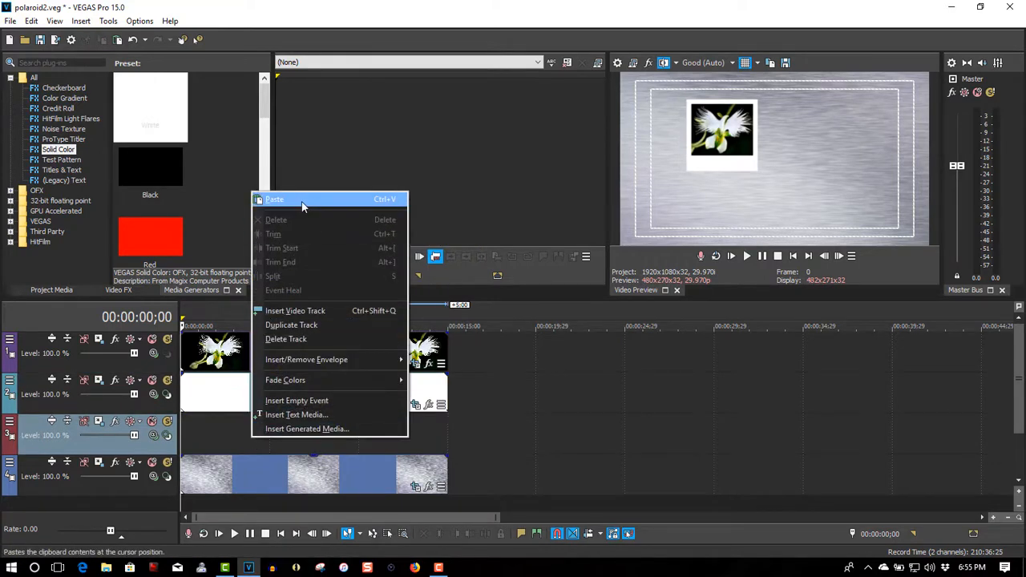
{"action": "left_click", "coordinate": [274, 198]}
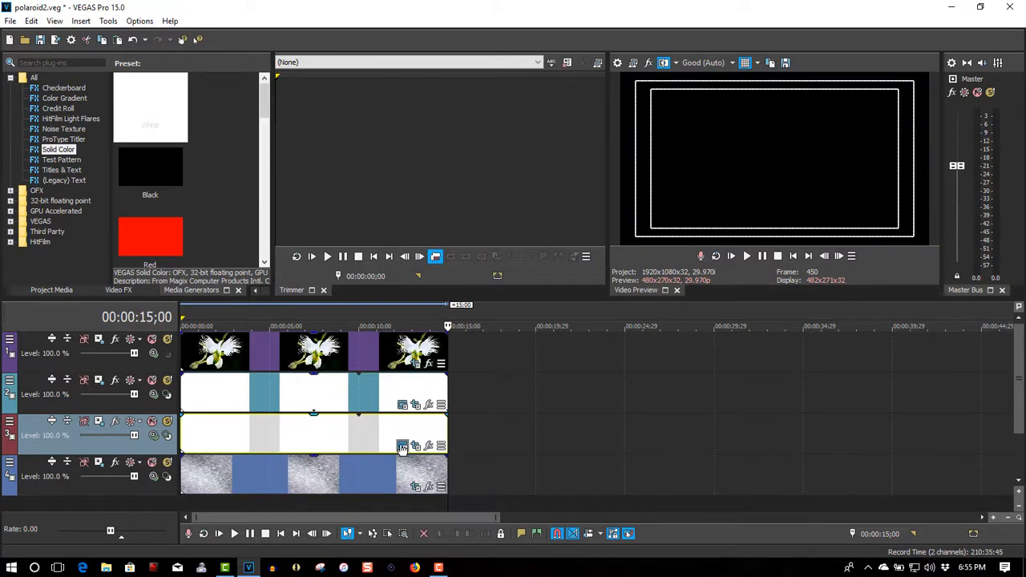
{"action": "mouse_move", "coordinate": [402, 446]}
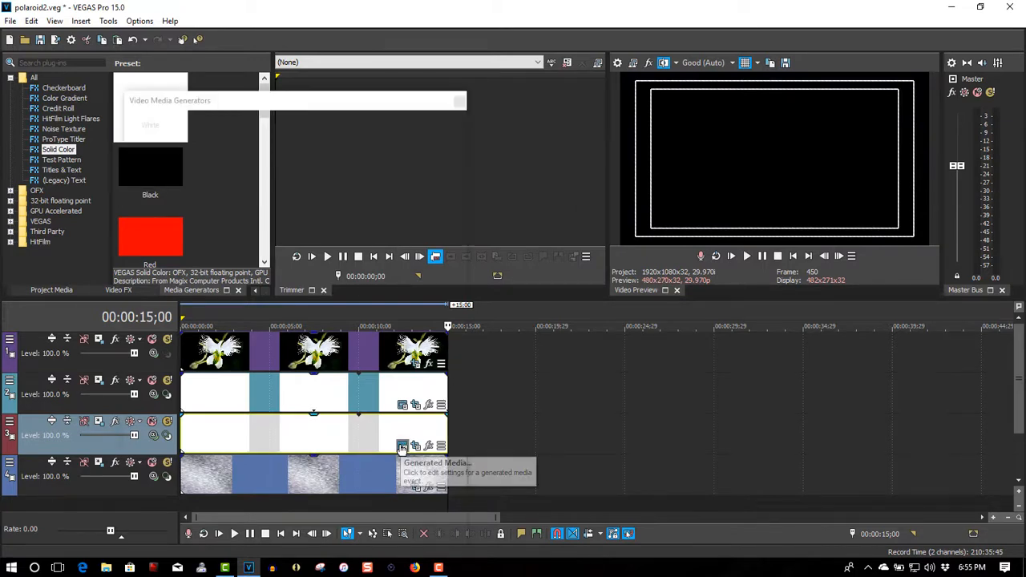
- Change the pasted event's generated colour to black with alpha around 0.32
{"action": "left_click", "coordinate": [402, 447]}
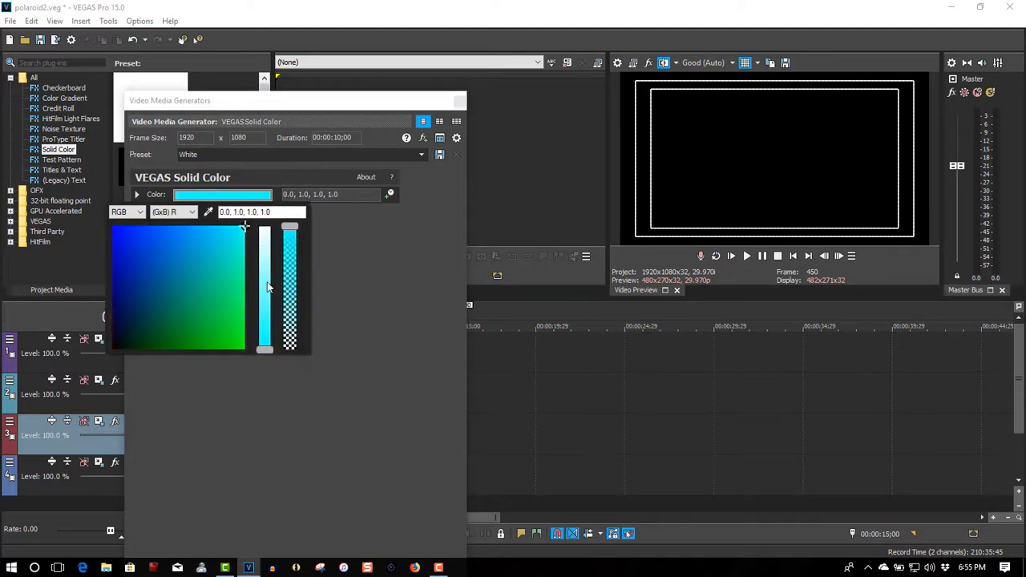
{"action": "left_click", "coordinate": [145, 319]}
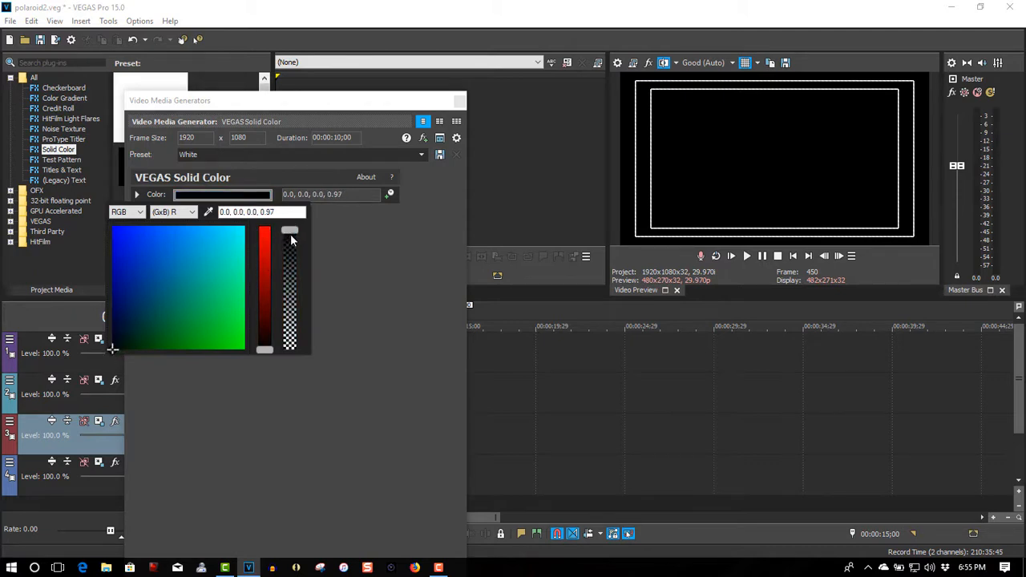
{"action": "left_click_drag", "start_coordinate": [289, 232], "coordinate": [289, 313]}
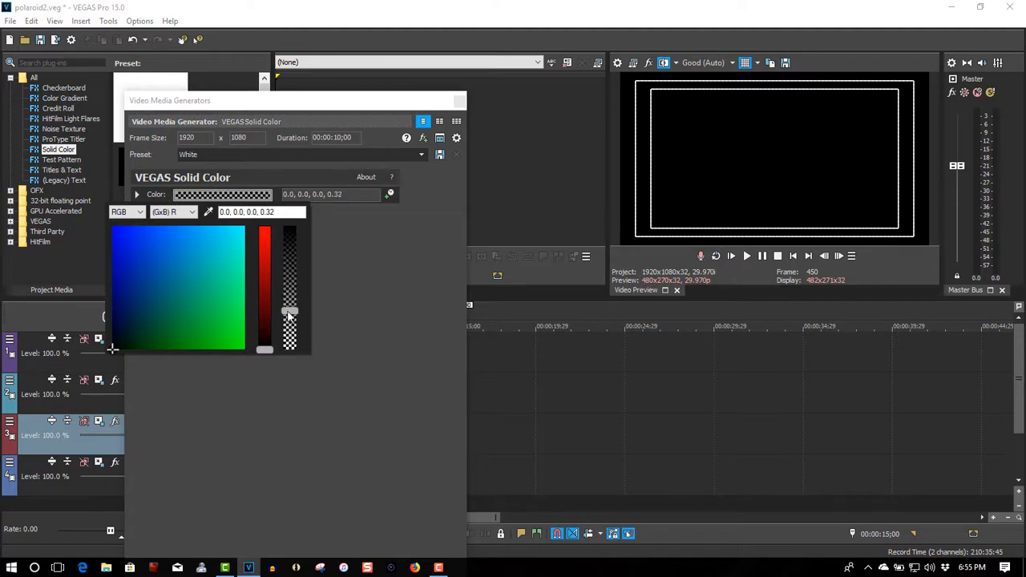
{"action": "left_click_drag", "start_coordinate": [290, 312], "coordinate": [290, 321]}
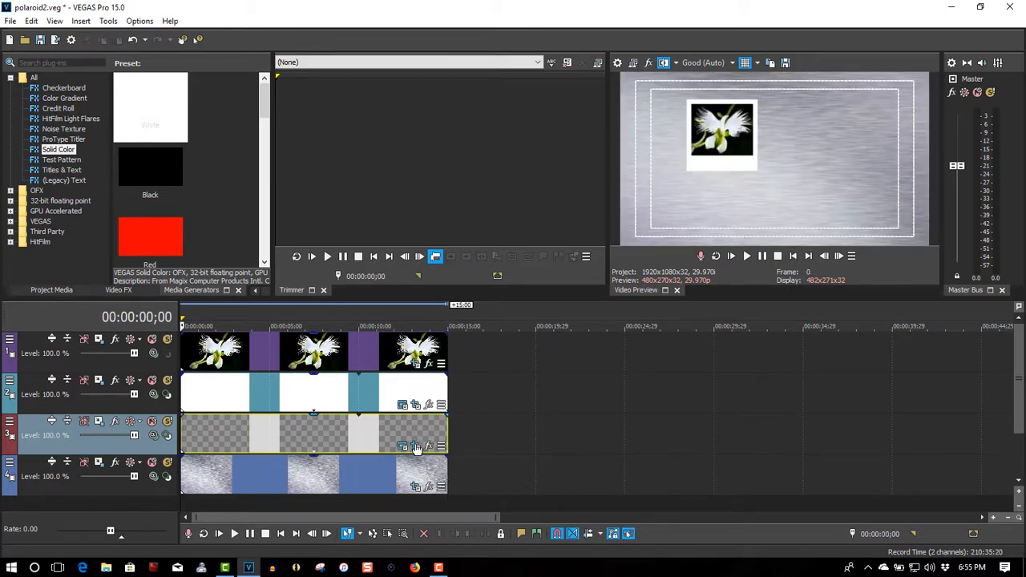
{"action": "mouse_move", "coordinate": [415, 447]}
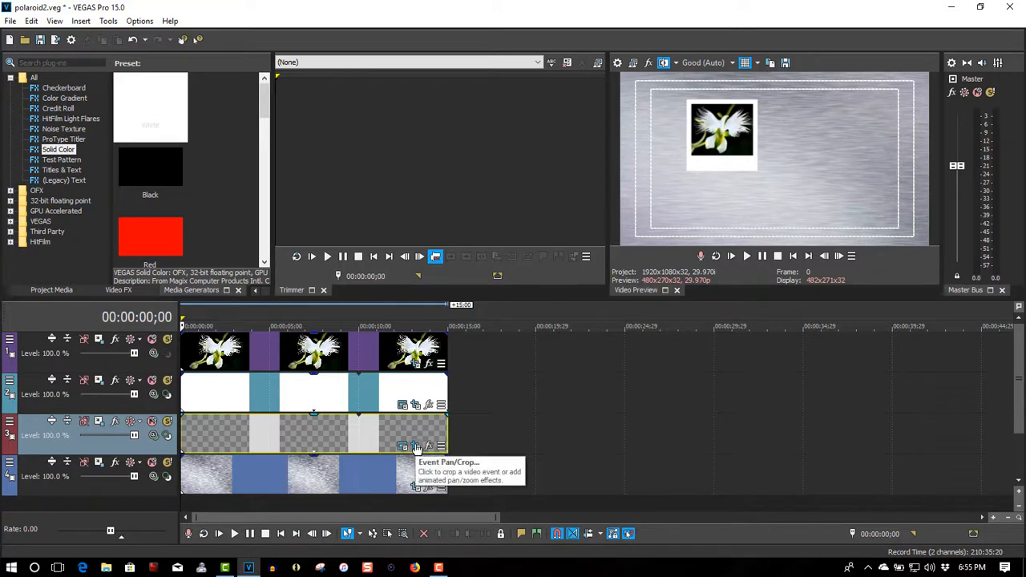
- Nudge the shadow mask down-right in Pan/Crop, then insert a new top video track
{"action": "left_click", "coordinate": [415, 446]}
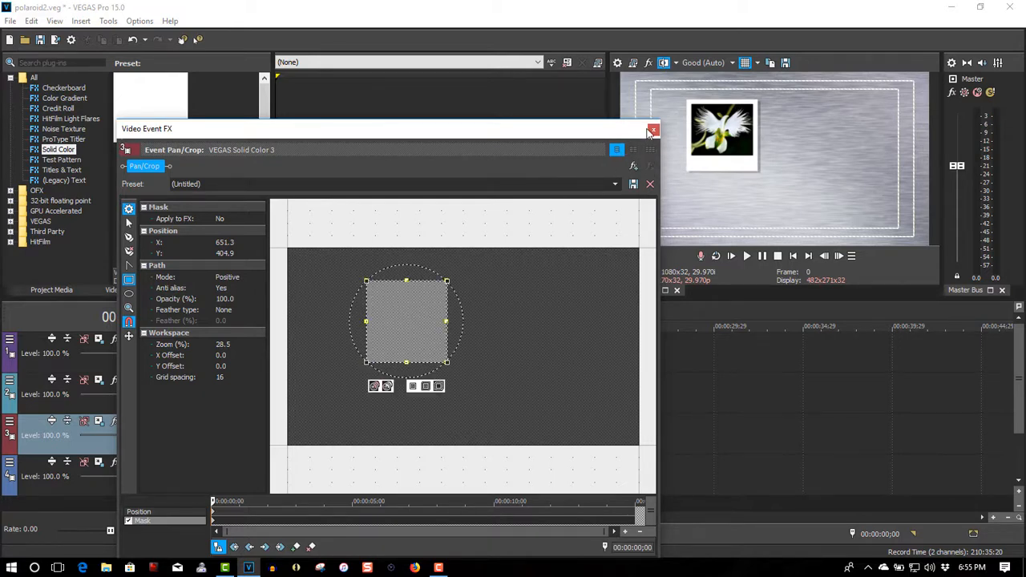
{"action": "left_click", "coordinate": [653, 129]}
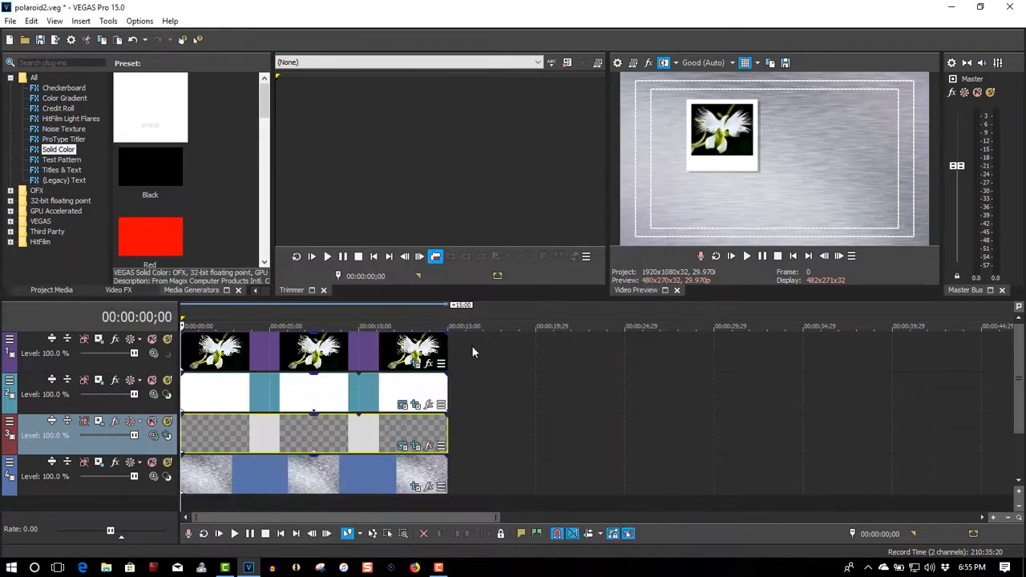
{"action": "right_click", "coordinate": [473, 351]}
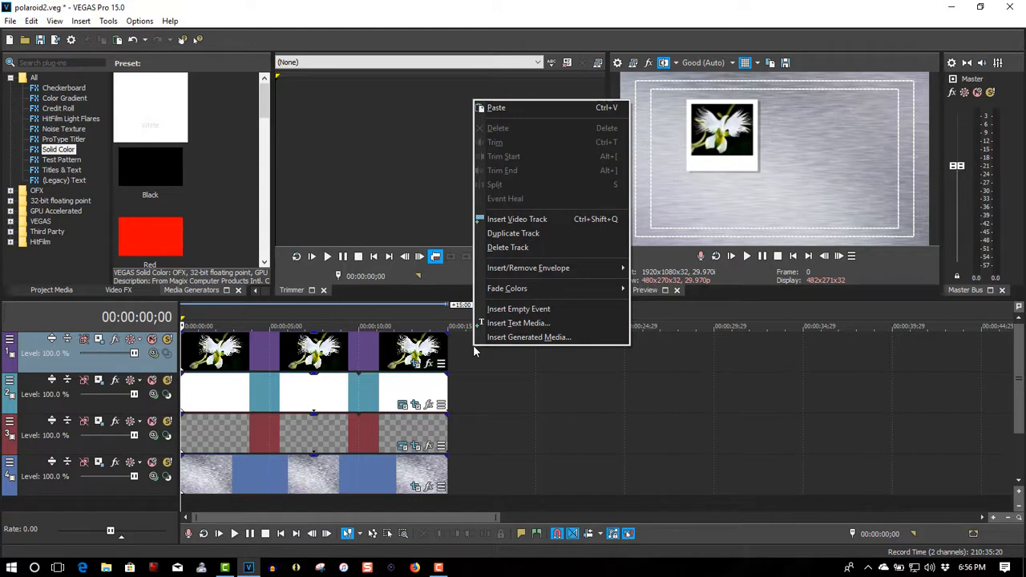
{"action": "mouse_move", "coordinate": [528, 267]}
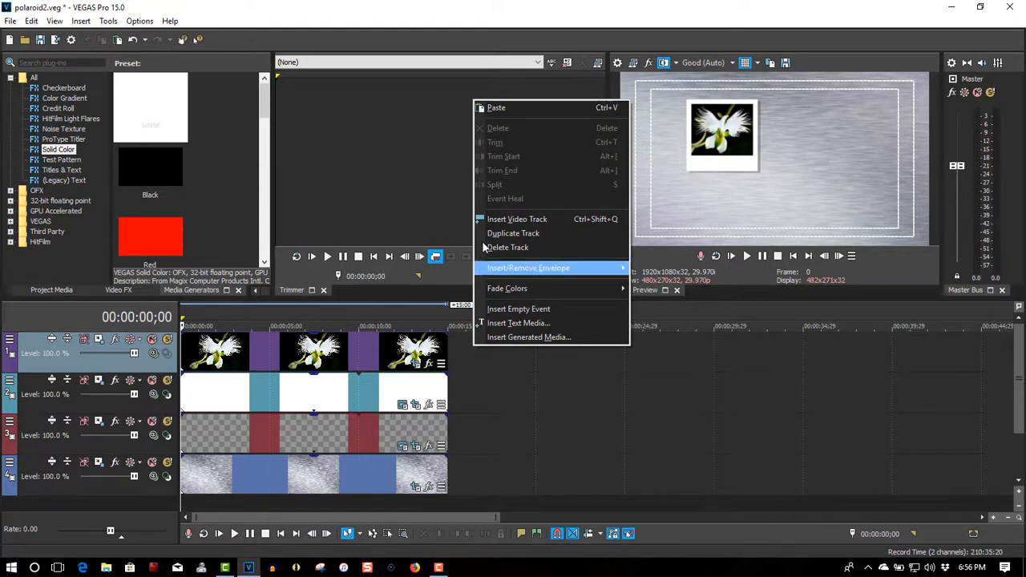
{"action": "left_click", "coordinate": [517, 218]}
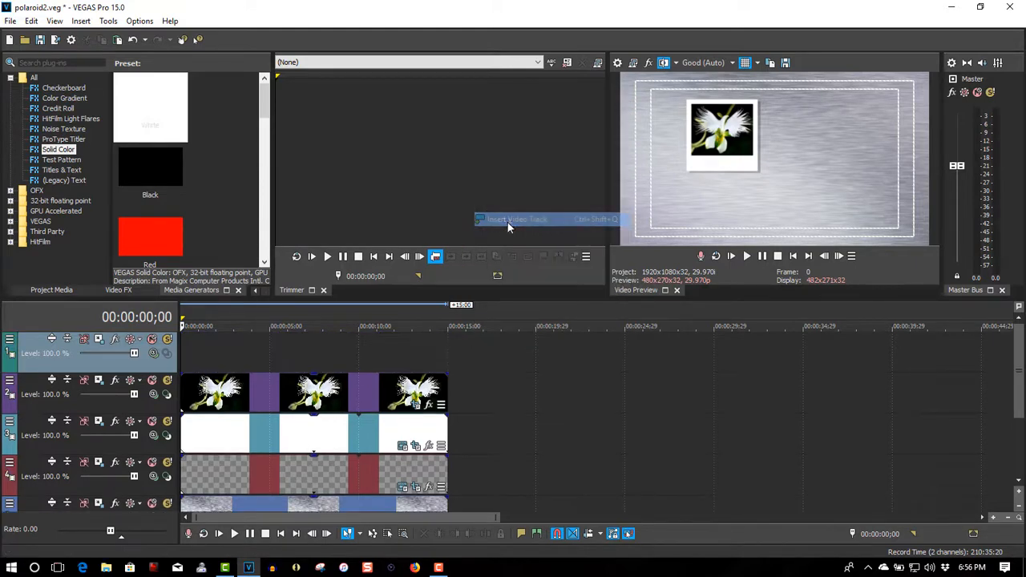
- Add another empty video track to the project
{"action": "right_click", "coordinate": [513, 220]}
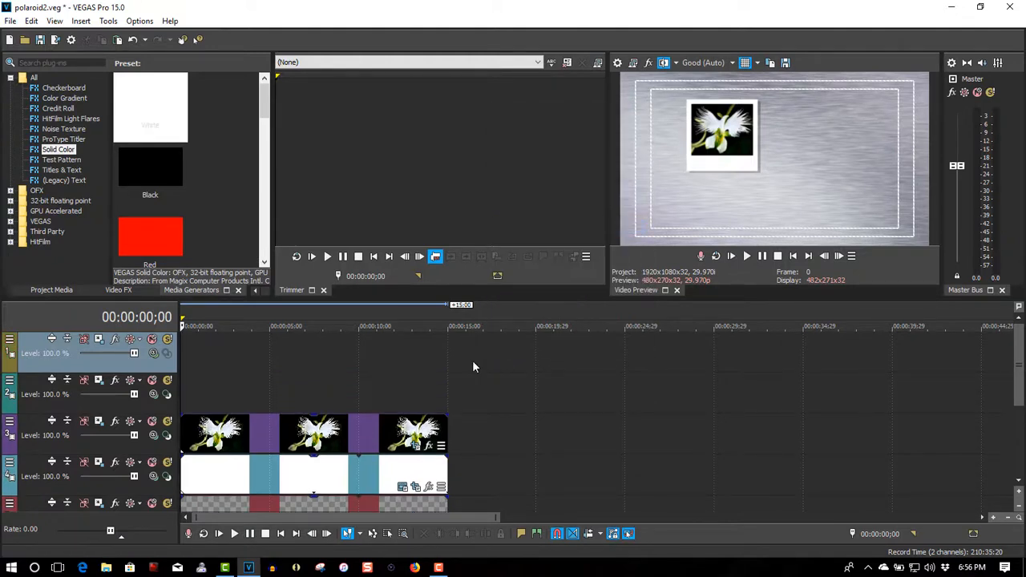
{"action": "right_click", "coordinate": [474, 367]}
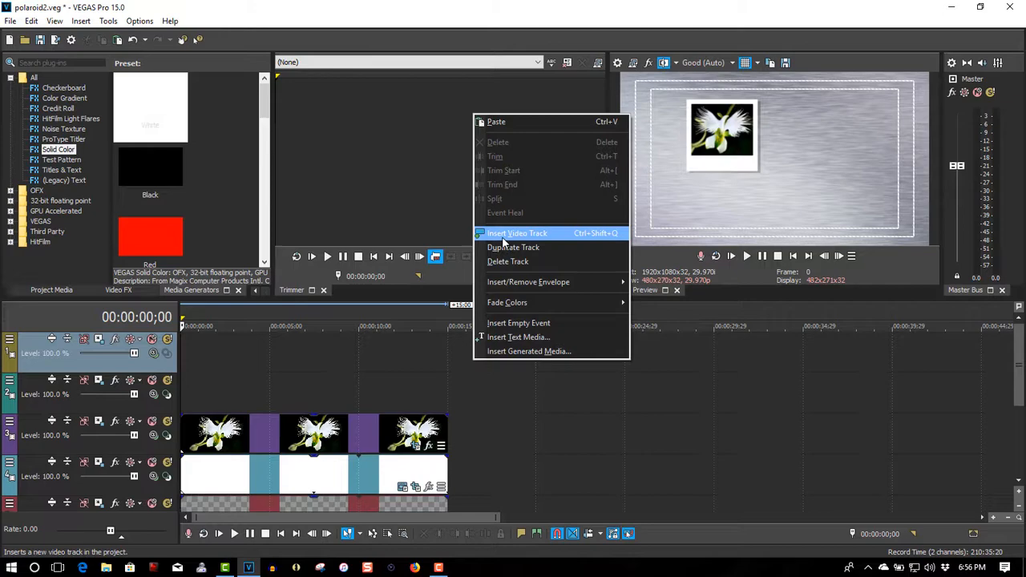
{"action": "left_click", "coordinate": [516, 233]}
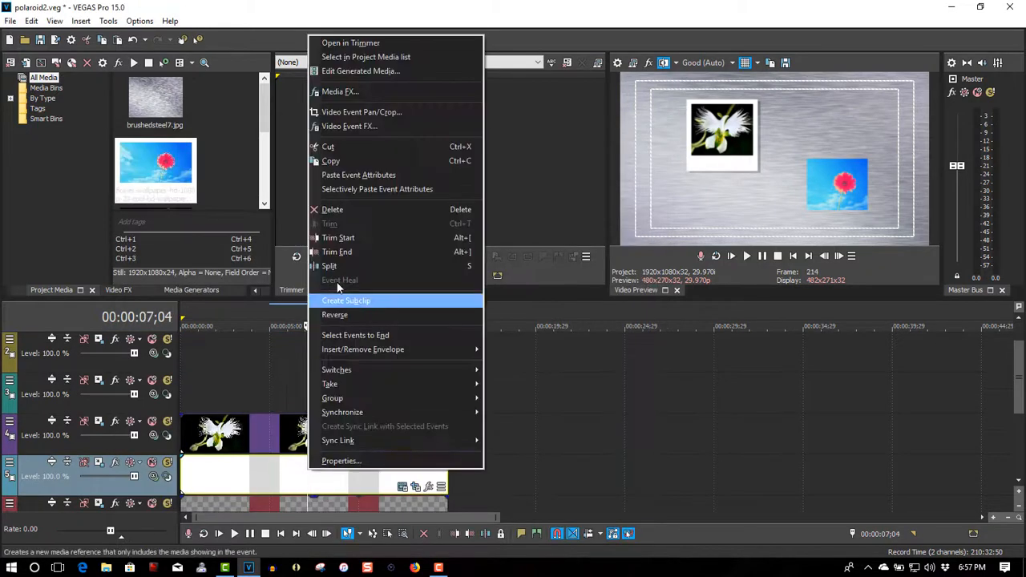
- Paste copies of the white frame and shadow events for the lower-right red flower photo
{"action": "left_click", "coordinate": [346, 299]}
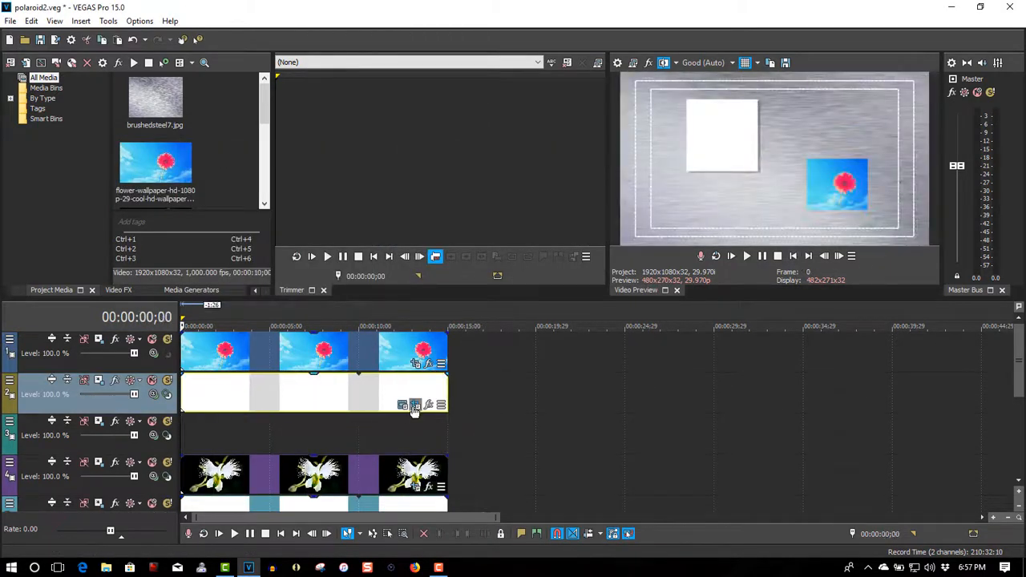
{"action": "left_click", "coordinate": [415, 405]}
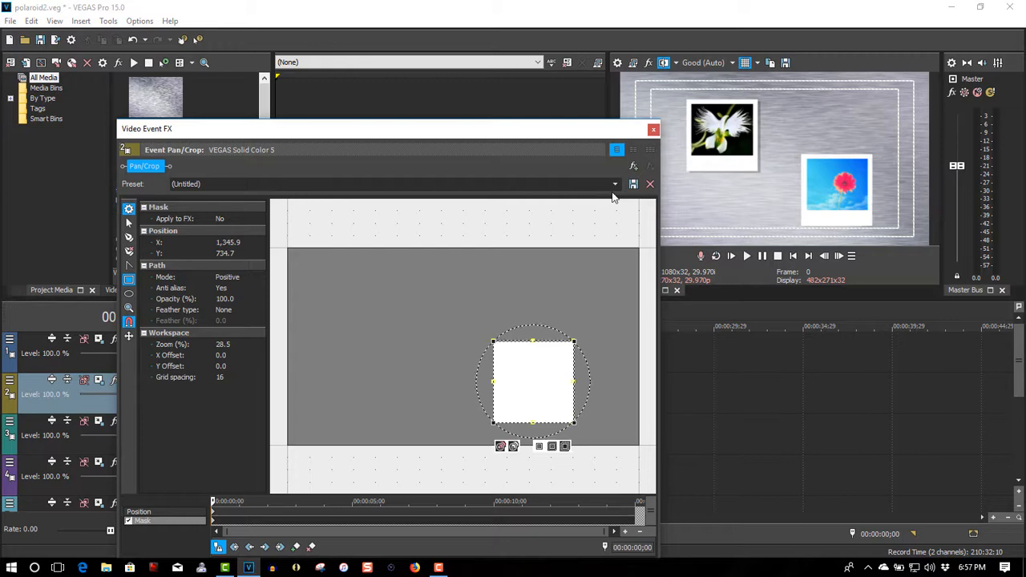
{"action": "key", "text": "ctrl+v"}
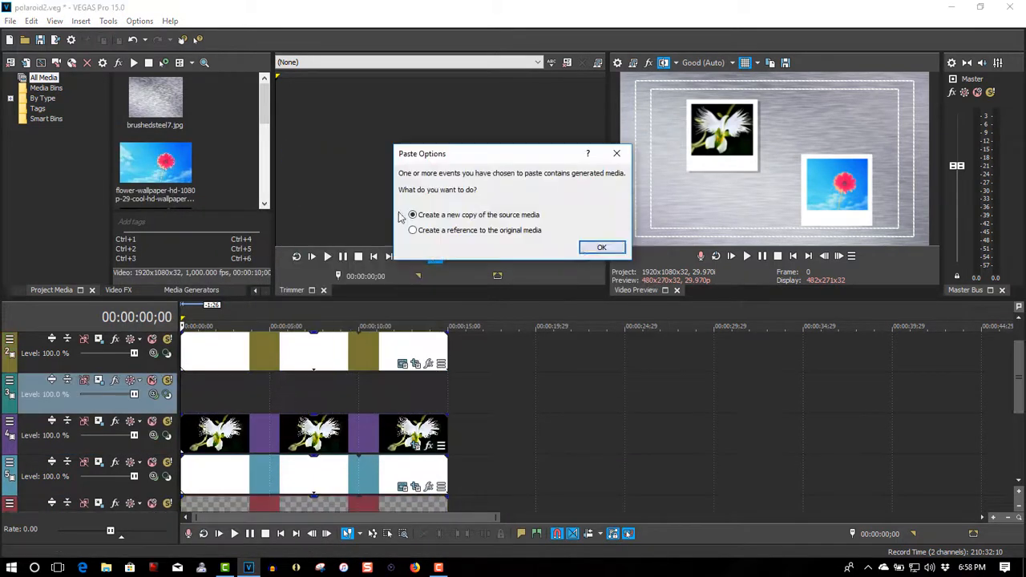
{"action": "left_click", "coordinate": [601, 247]}
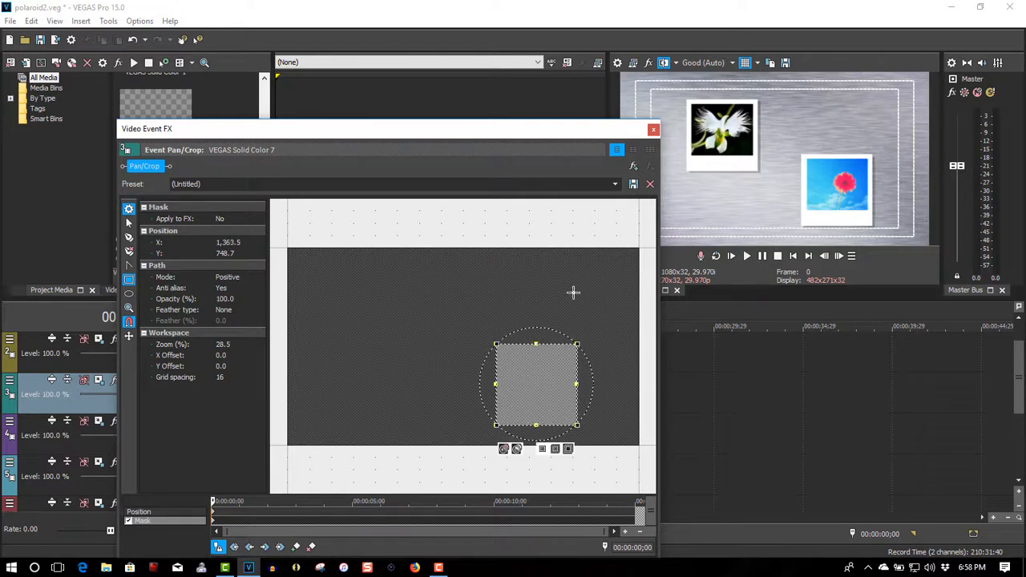
{"action": "left_click", "coordinate": [654, 129]}
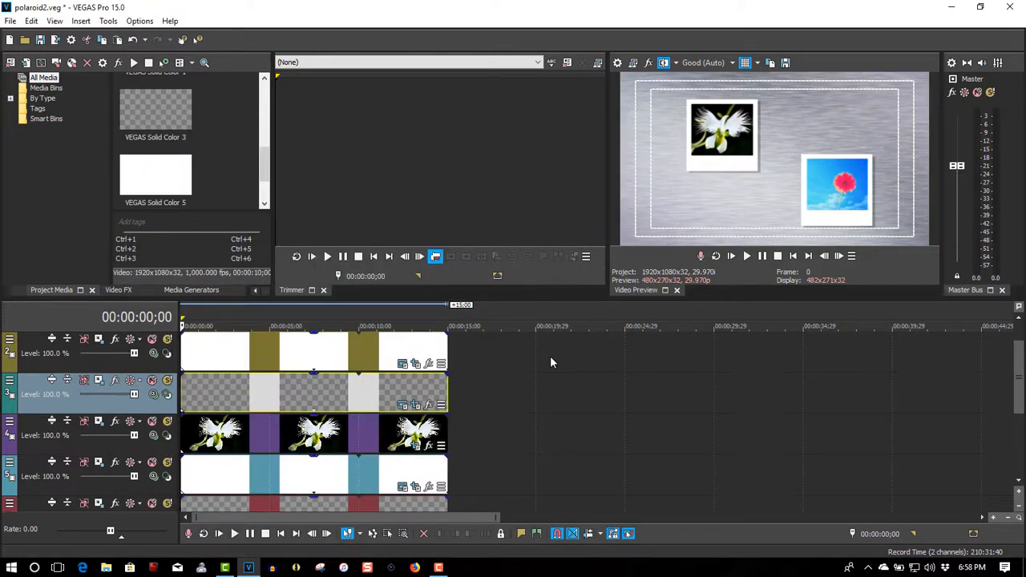
{"action": "mouse_move", "coordinate": [538, 362]}
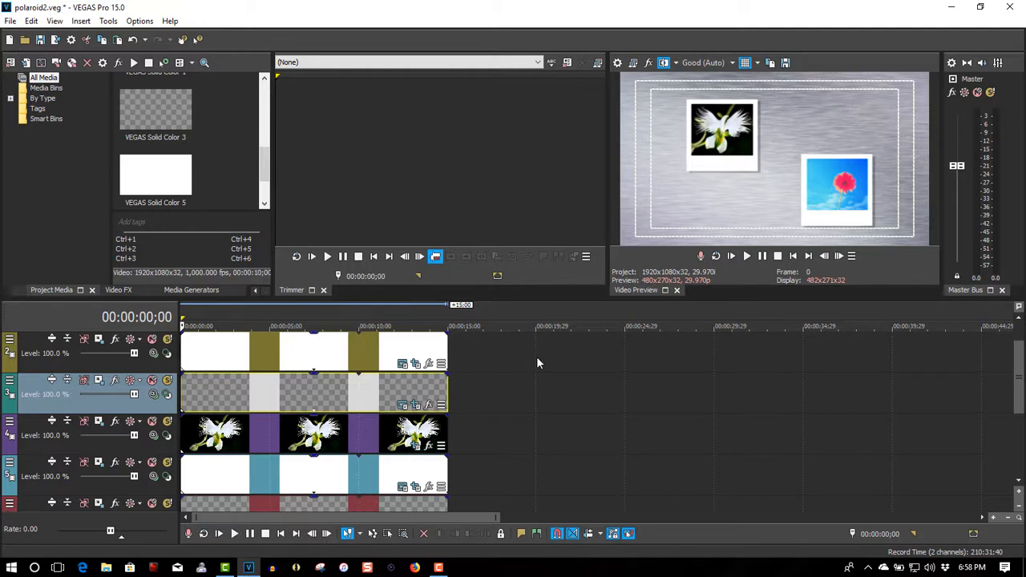
{"action": "right_click", "coordinate": [537, 363]}
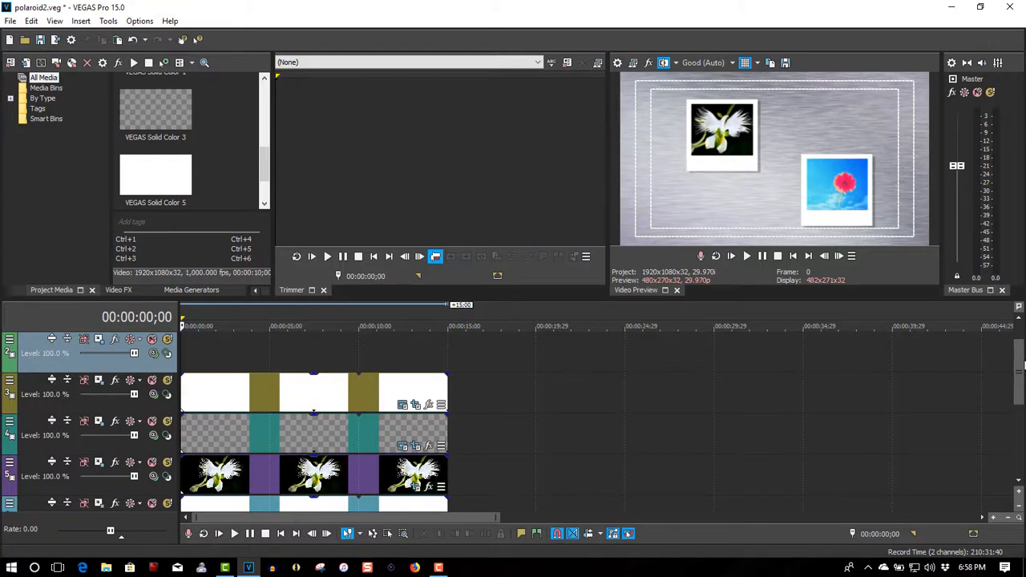
- Make every track below track 1 a compositing child, scrolling to confirm all are nested
{"action": "scroll", "scroll_direction": "down", "scroll_amount": 3}
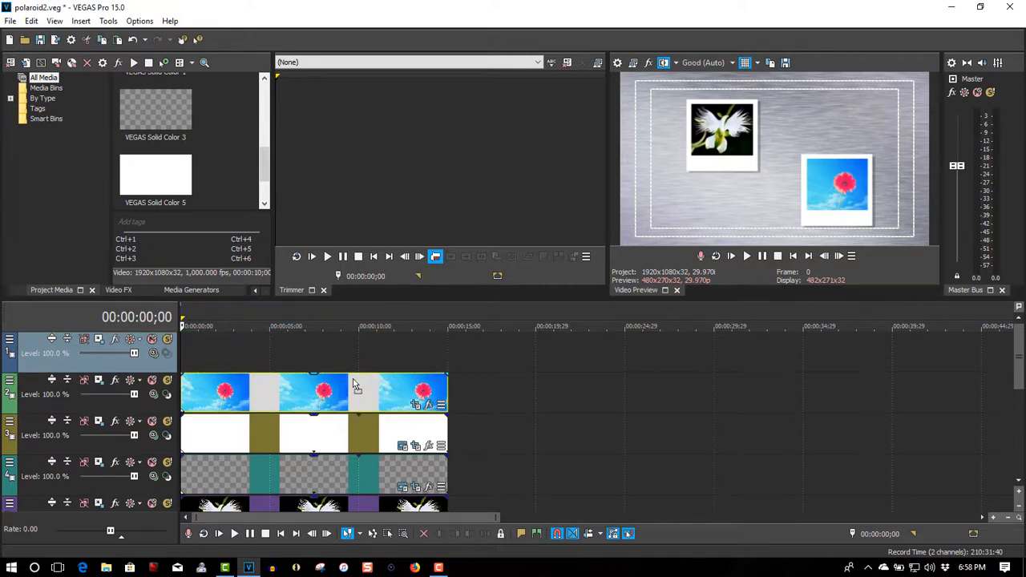
{"action": "mouse_move", "coordinate": [326, 353]}
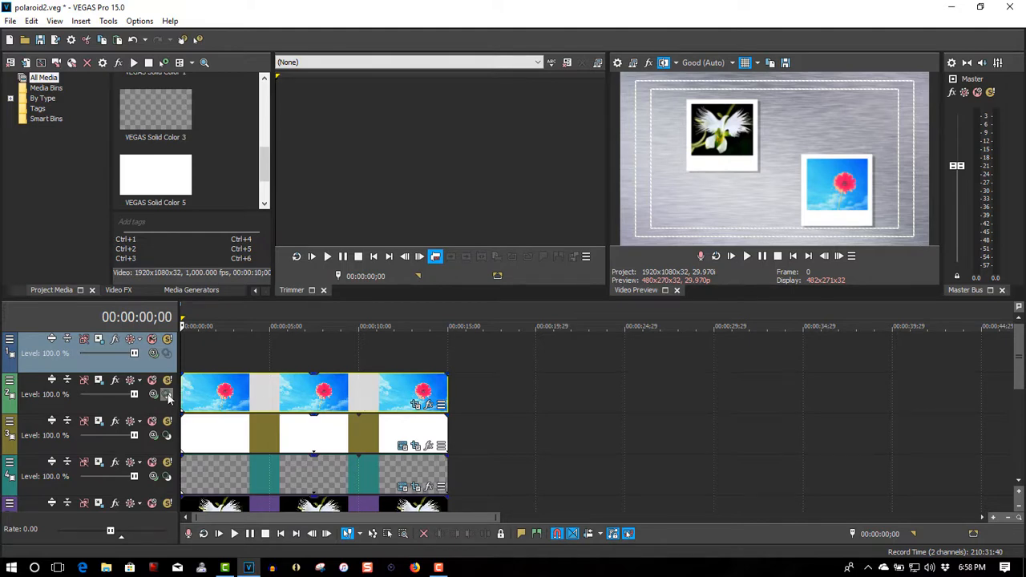
{"action": "mouse_move", "coordinate": [167, 395]}
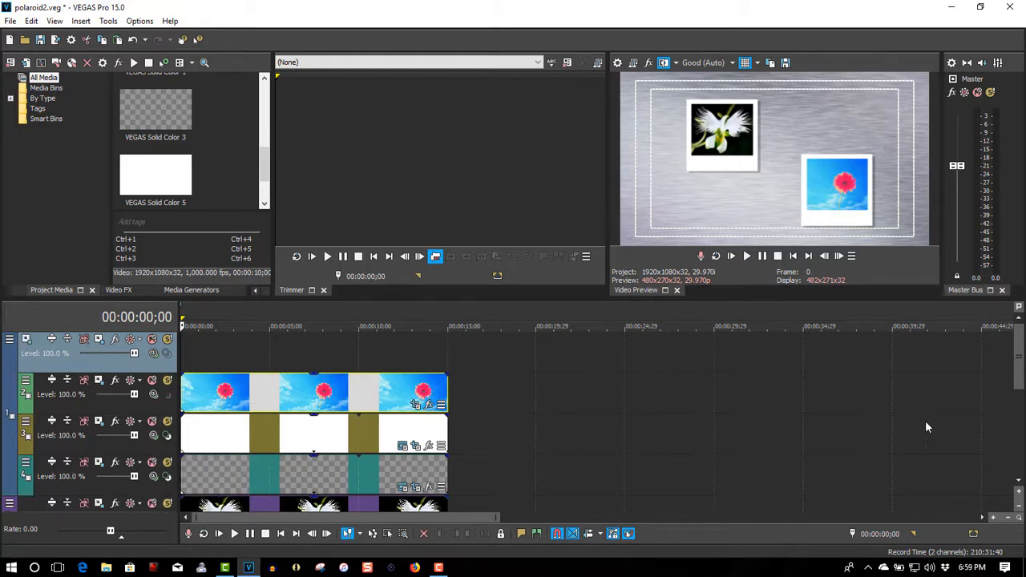
{"action": "scroll", "scroll_direction": "down", "scroll_amount": 3}
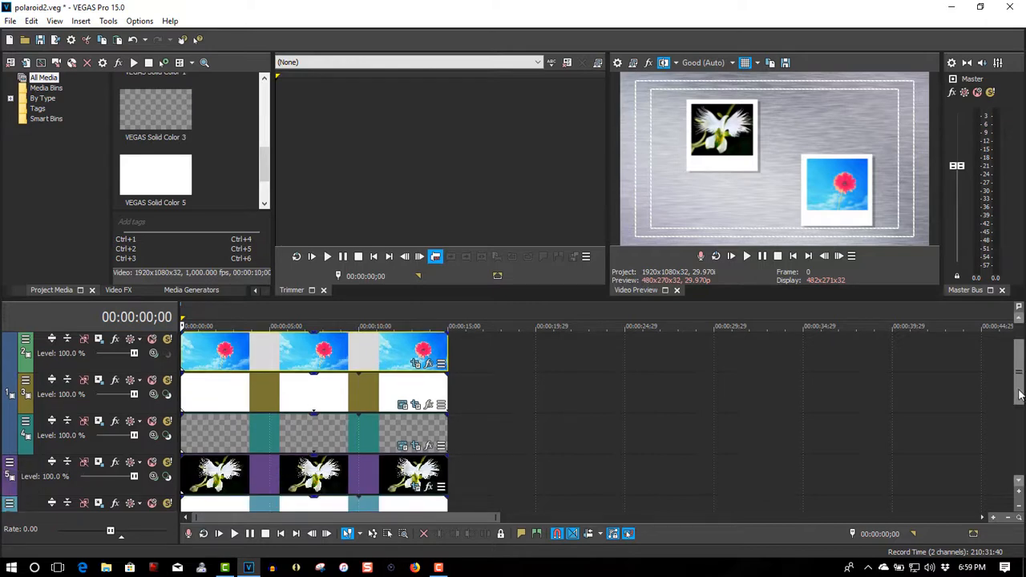
{"action": "scroll", "scroll_direction": "down", "scroll_amount": 3}
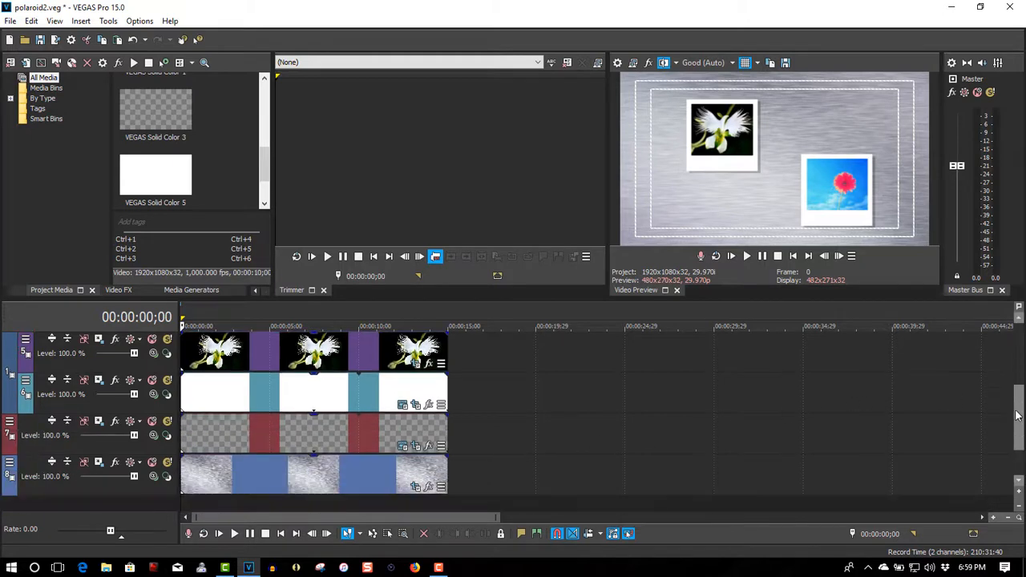
{"action": "left_click", "coordinate": [168, 461]}
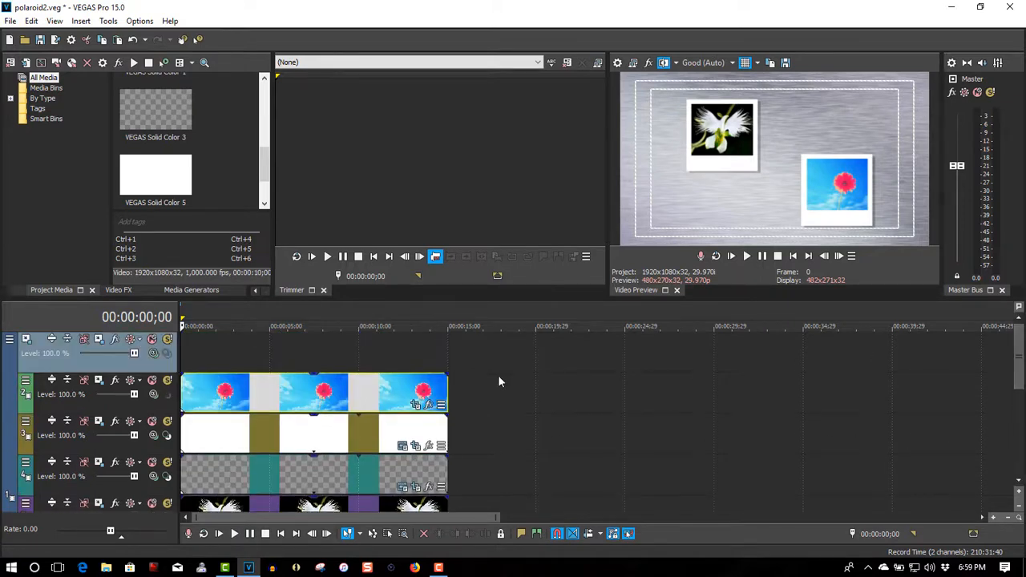
{"action": "mouse_move", "coordinate": [26, 339]}
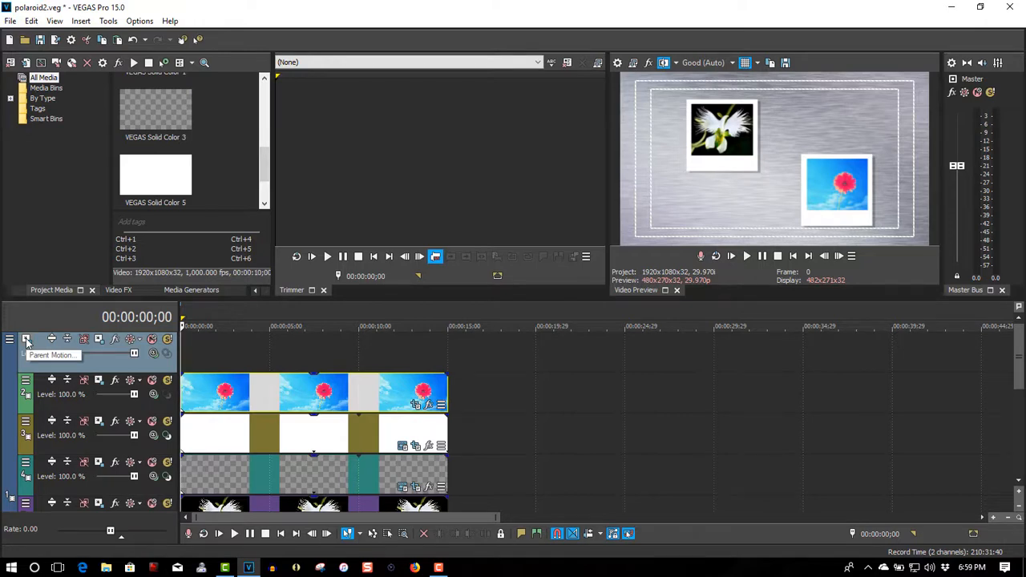
- Set Parent Motion to 3D Source Alpha and zoom onto the white flower photo
{"action": "left_click", "coordinate": [25, 339]}
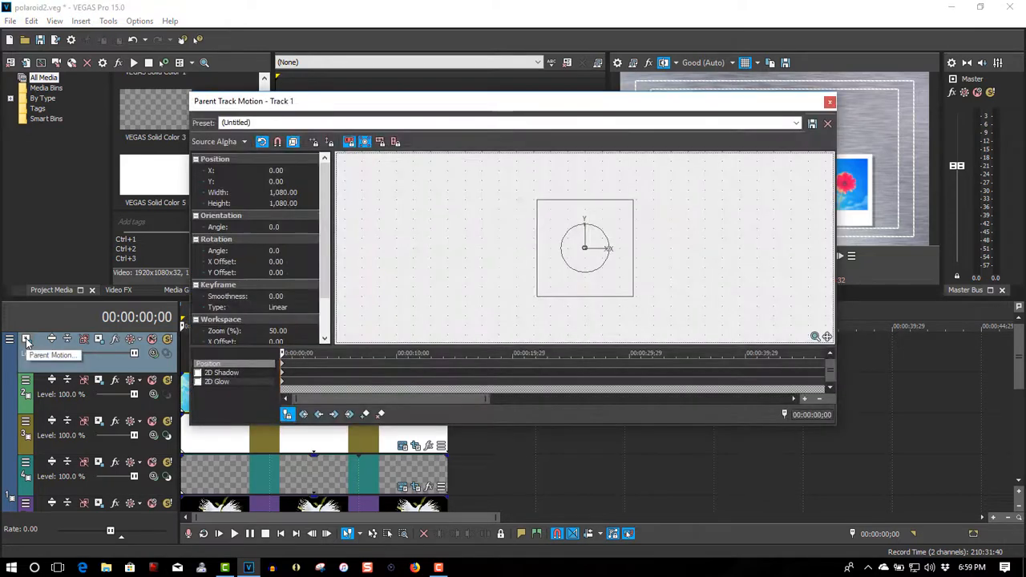
{"action": "left_click", "coordinate": [217, 141]}
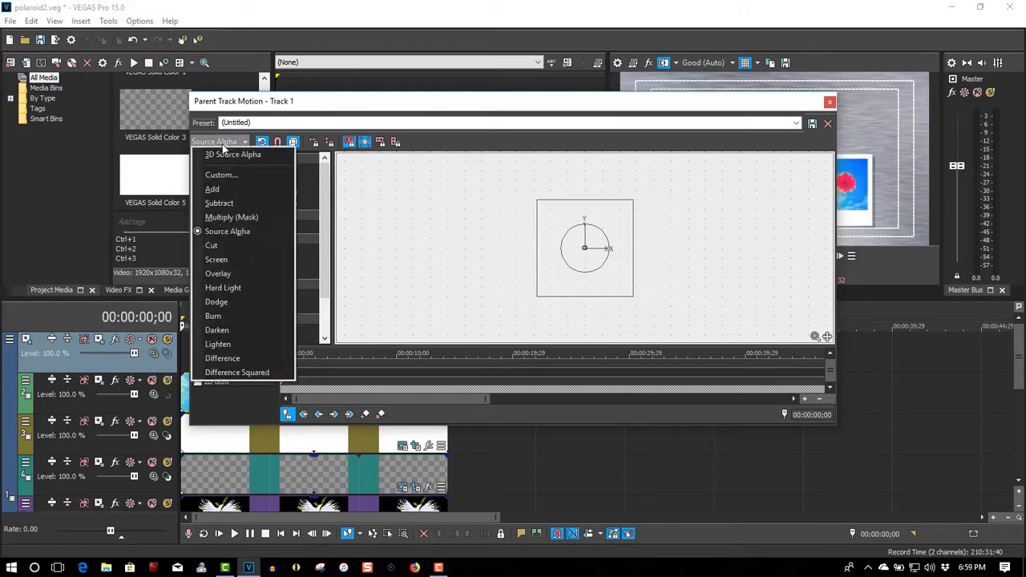
{"action": "left_click", "coordinate": [232, 153]}
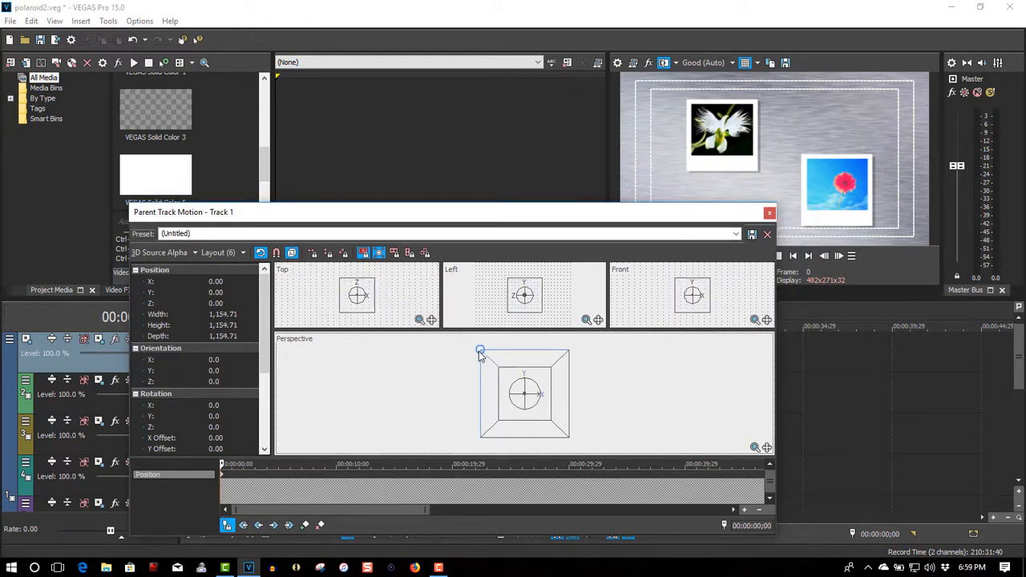
{"action": "left_click_drag", "start_coordinate": [479, 351], "coordinate": [447, 338]}
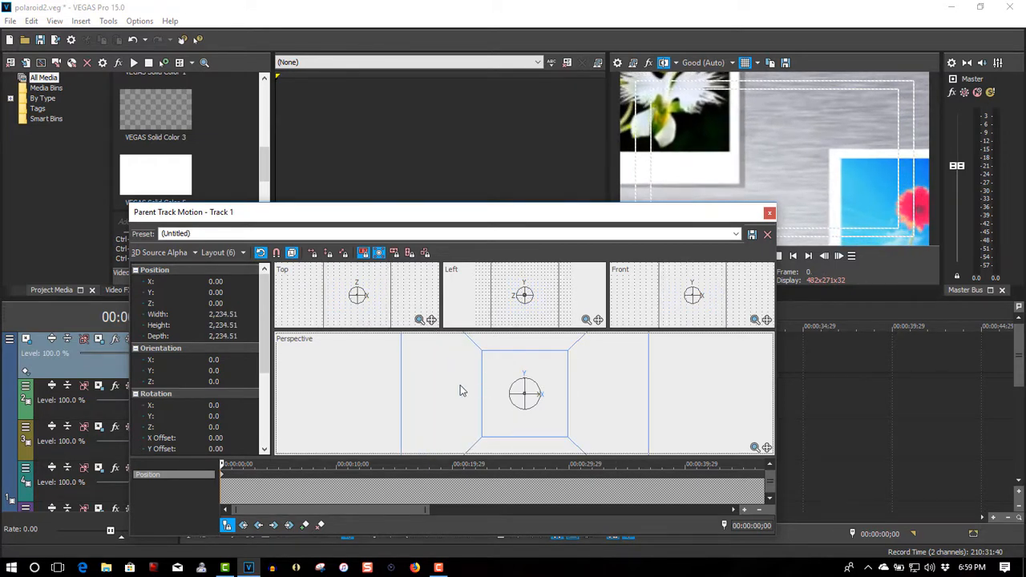
{"action": "left_click_drag", "start_coordinate": [525, 393], "coordinate": [549, 401]}
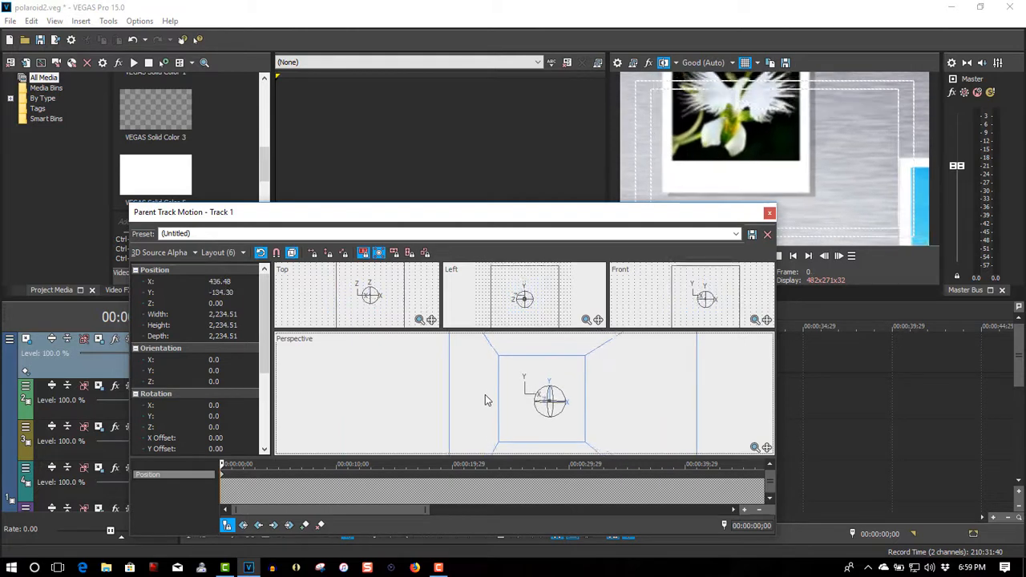
{"action": "left_click_drag", "start_coordinate": [549, 400], "coordinate": [549, 415]}
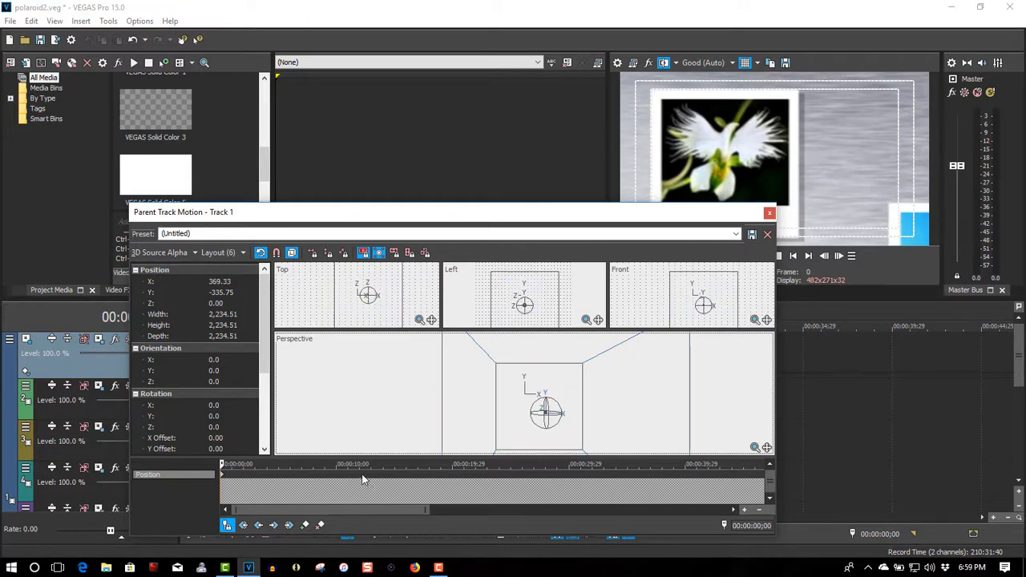
{"action": "mouse_move", "coordinate": [381, 474]}
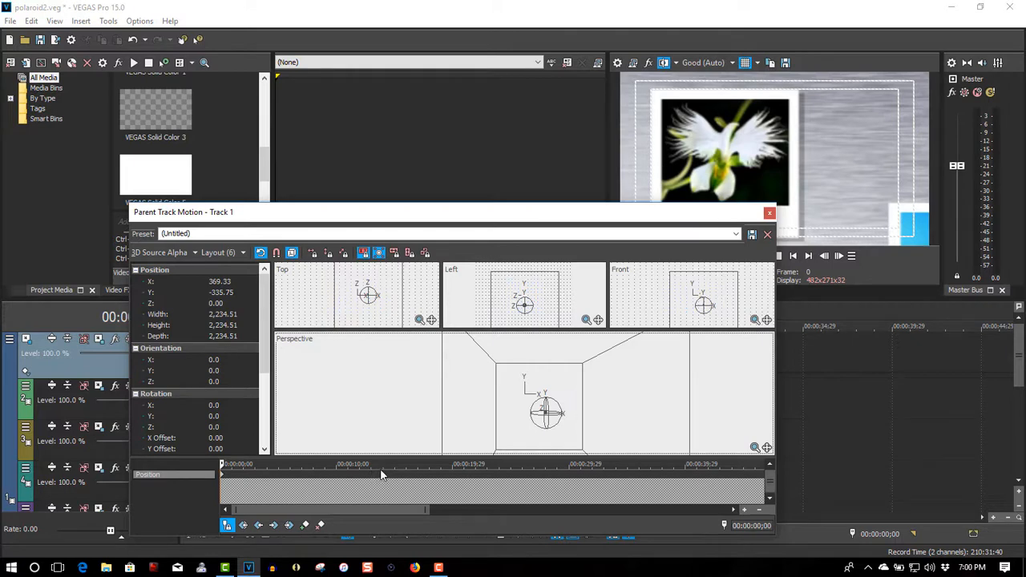
- At about 13 seconds, pan the parent view onto the red flower photo
{"action": "left_click", "coordinate": [381, 464]}
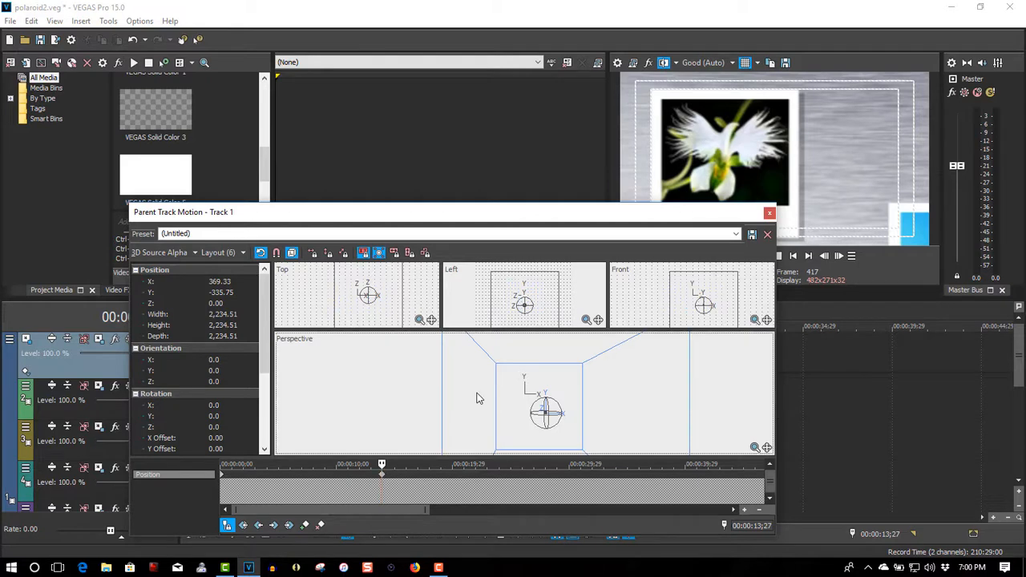
{"action": "left_click_drag", "start_coordinate": [545, 413], "coordinate": [577, 417]}
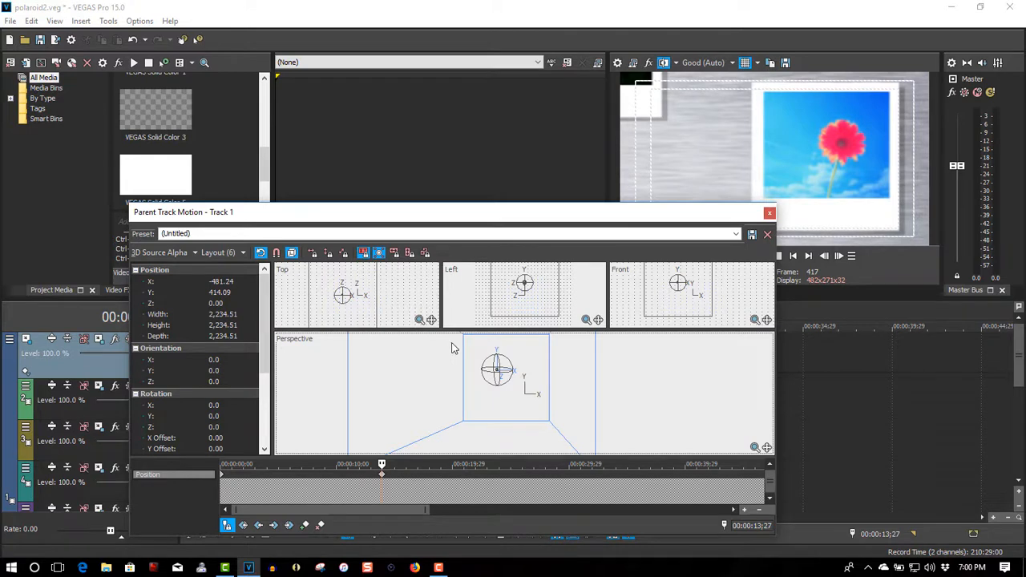
{"action": "left_click", "coordinate": [768, 213]}
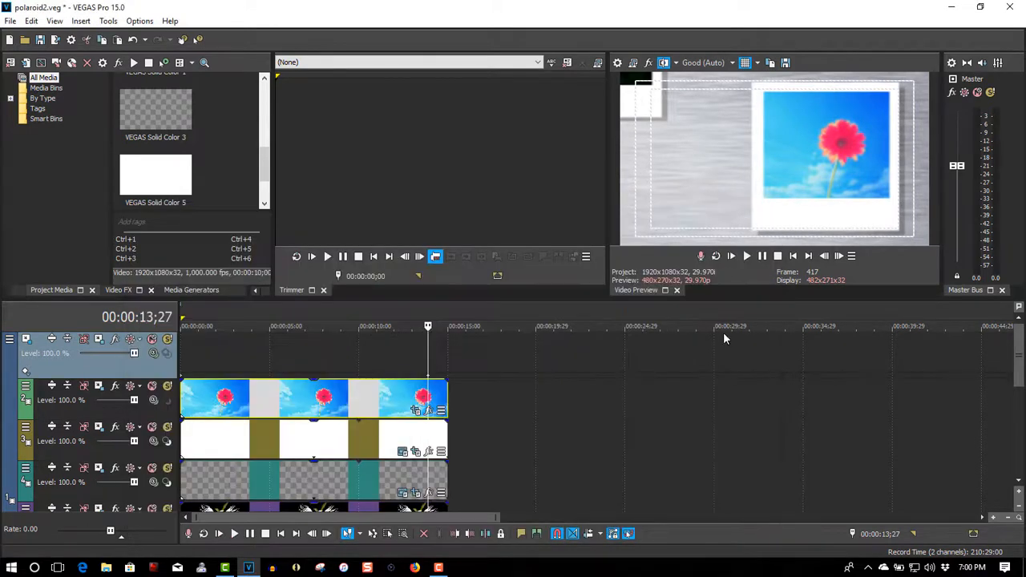
- Play the zoom animation from the project start, then stop it
{"action": "left_click", "coordinate": [795, 256]}
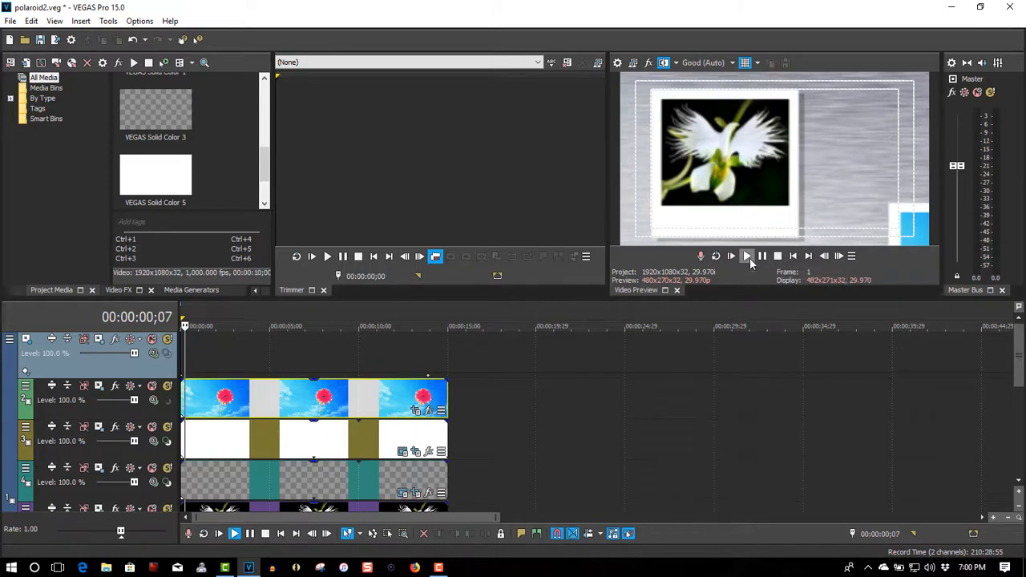
{"action": "left_click", "coordinate": [745, 256]}
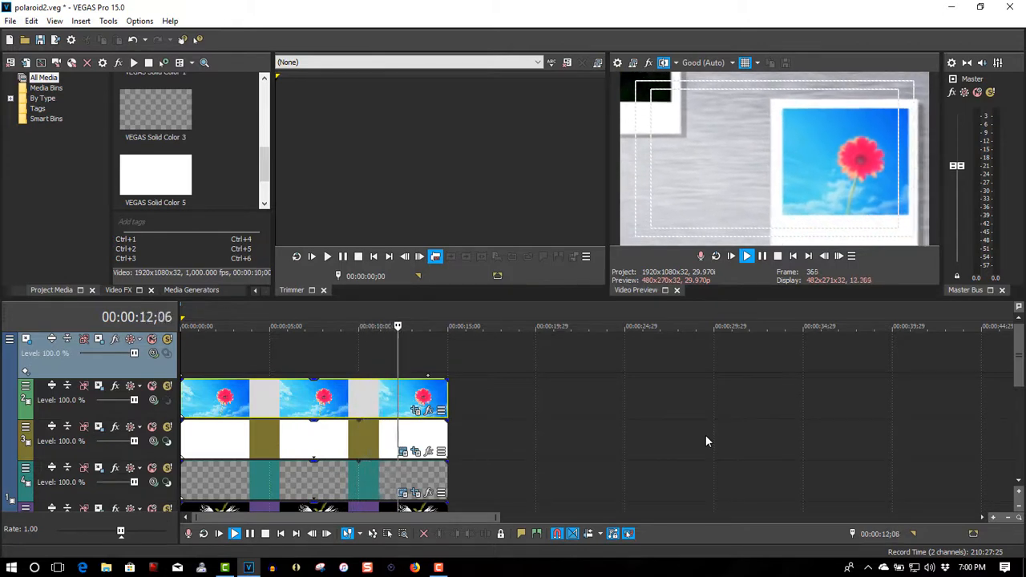
{"action": "left_click", "coordinate": [746, 255]}
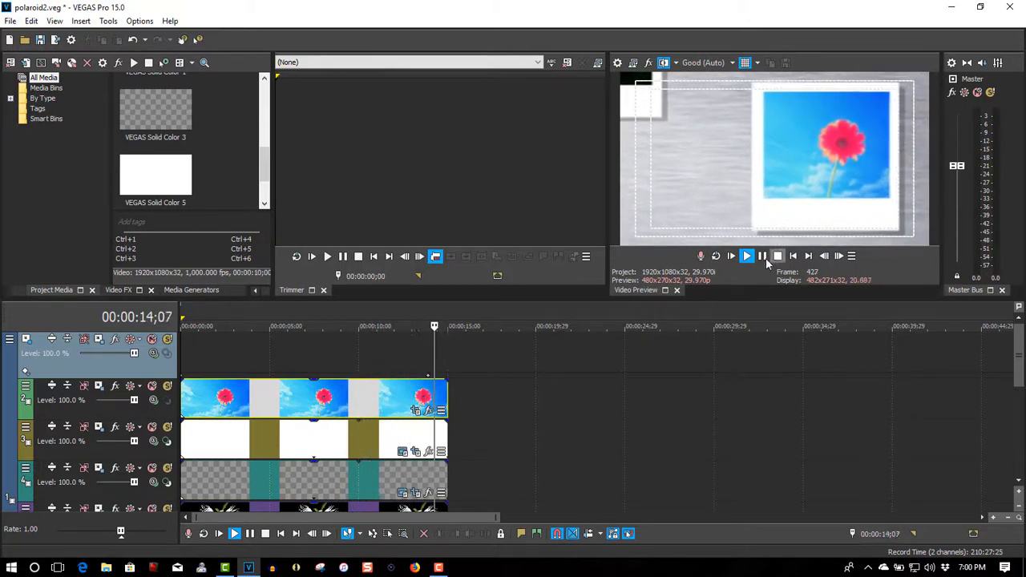
- Switch preview quality to Draft and replay the animation from the start
{"action": "left_click", "coordinate": [731, 62]}
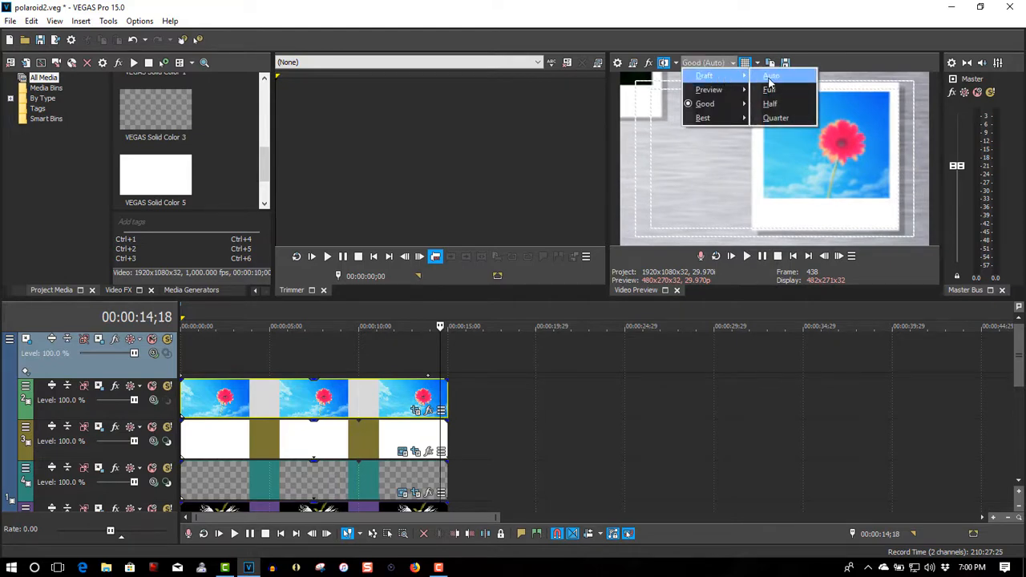
{"action": "left_click", "coordinate": [770, 76]}
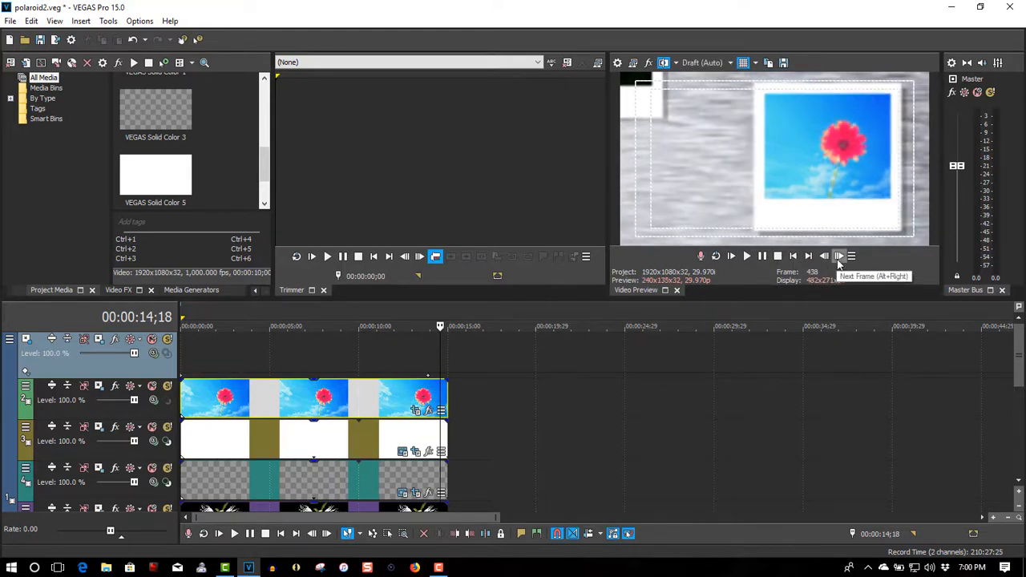
{"action": "left_click", "coordinate": [792, 255]}
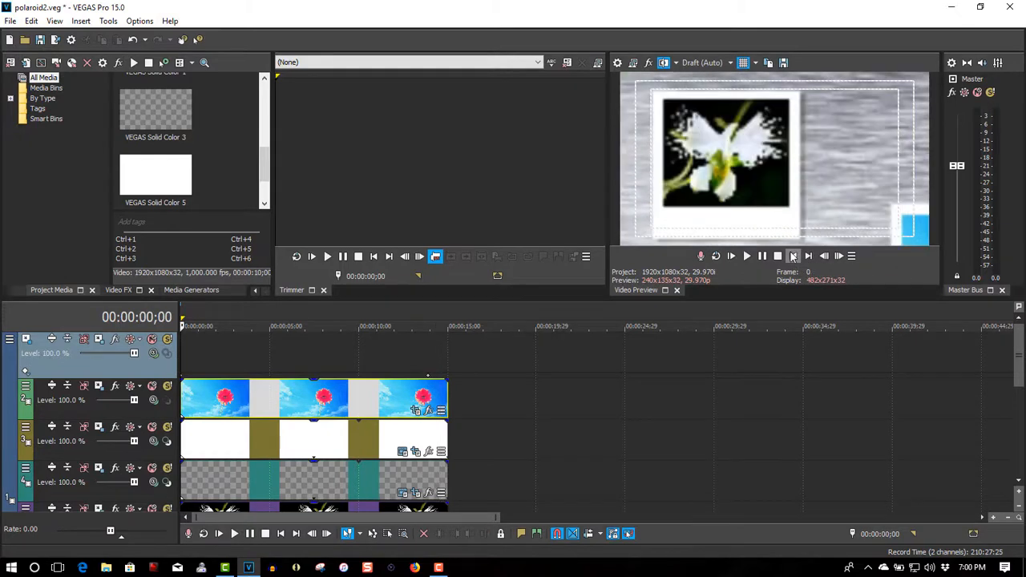
{"action": "left_click", "coordinate": [730, 256]}
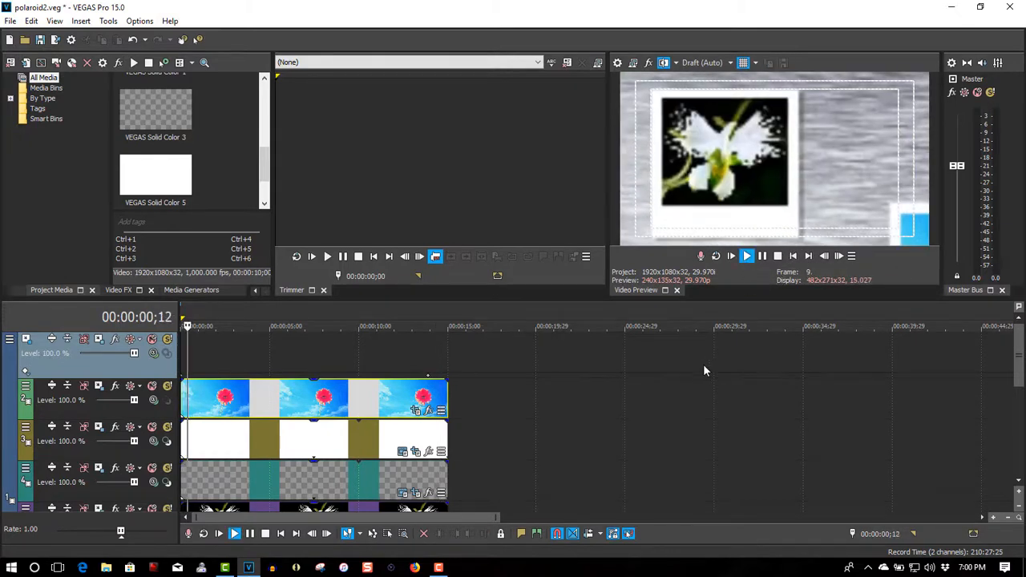